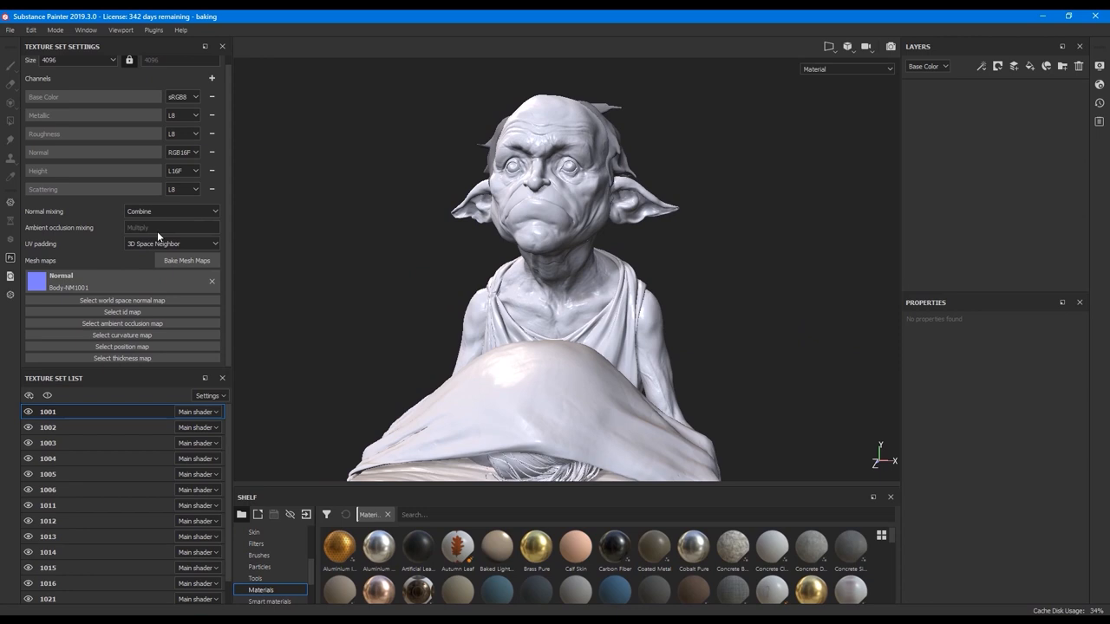
{"action": "mouse_move", "coordinate": [65, 295]}
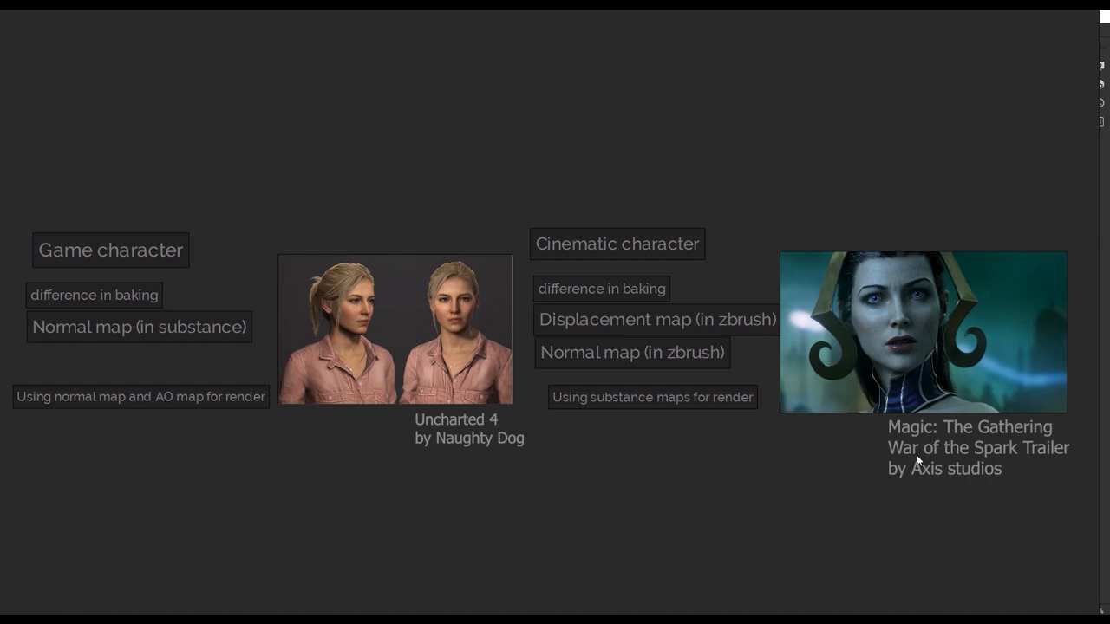
{"action": "mouse_move", "coordinate": [933, 447]}
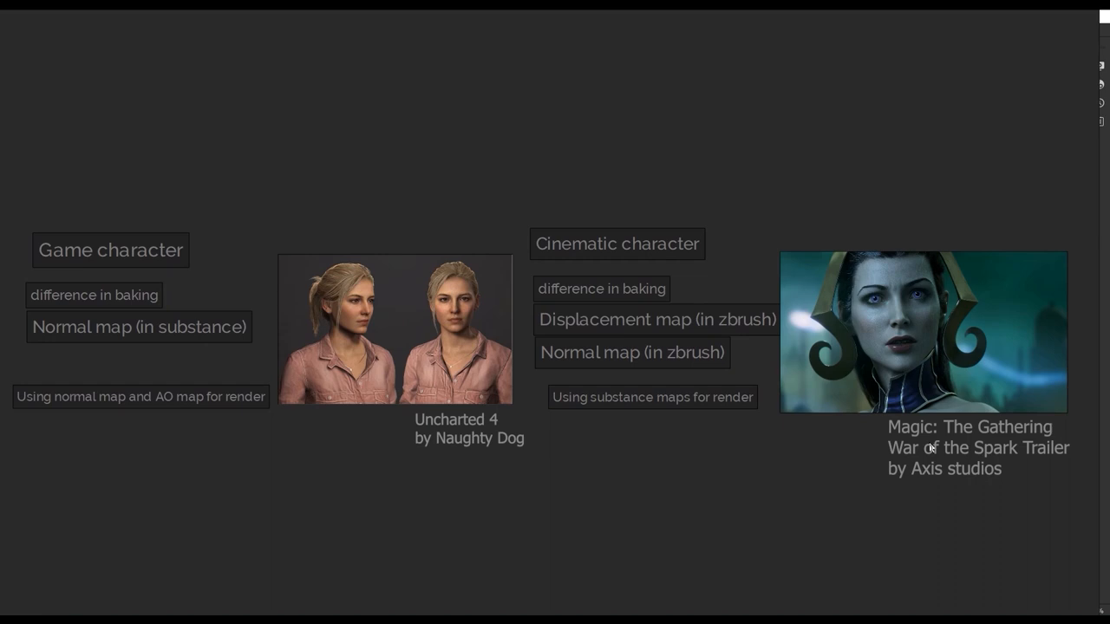
{"action": "mouse_move", "coordinate": [772, 560]}
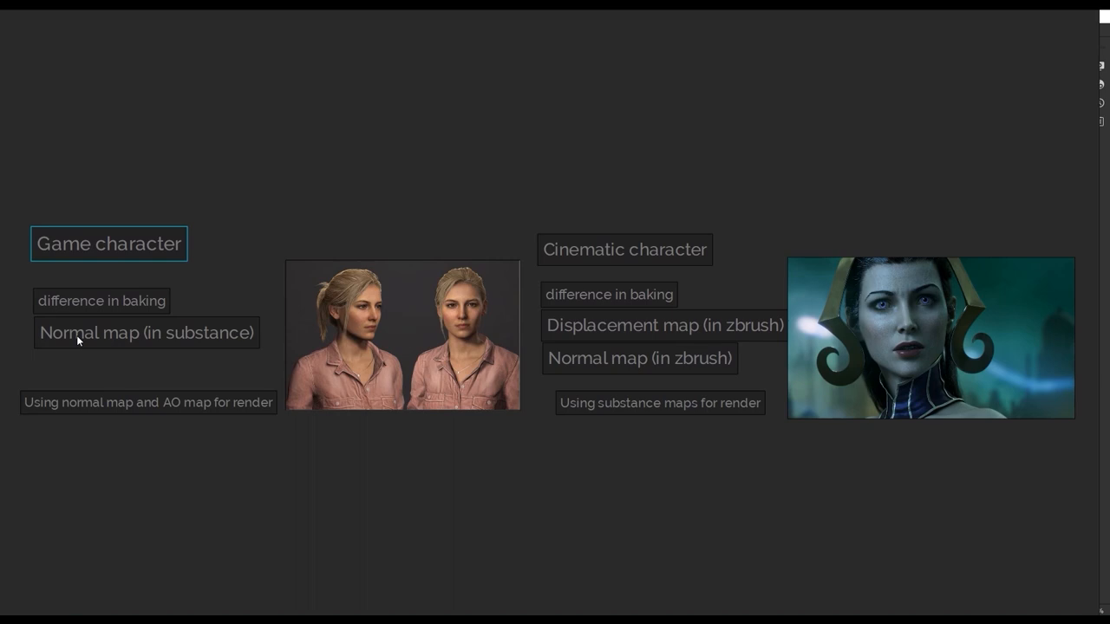
Step: Show the slide comparing game-character and cinematic-character baking workflows
{"action": "left_click", "coordinate": [145, 333]}
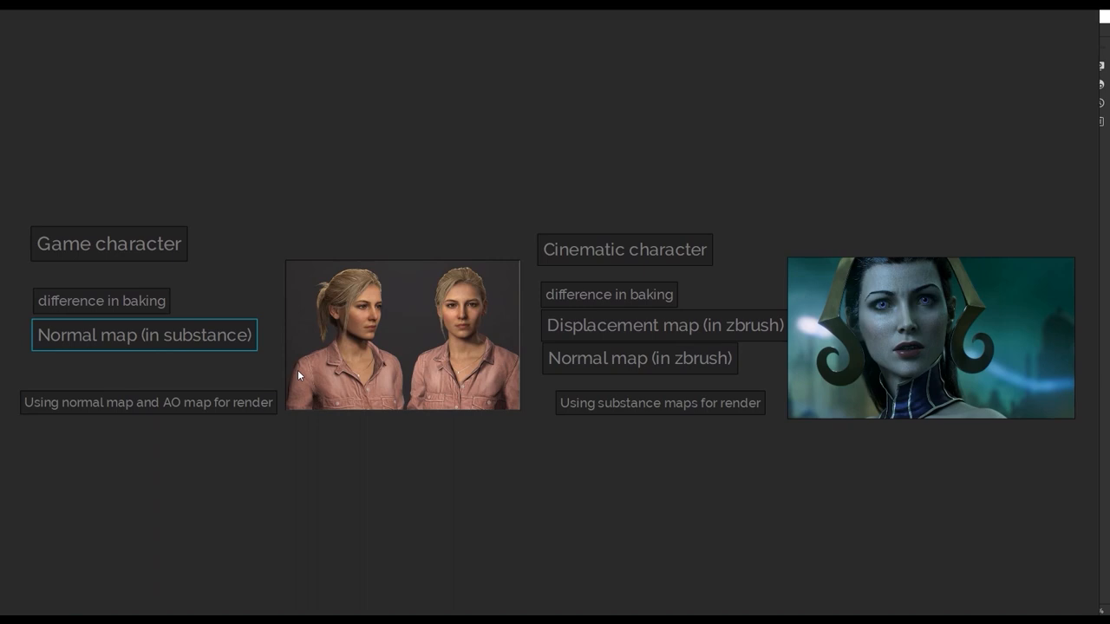
{"action": "mouse_move", "coordinate": [222, 380]}
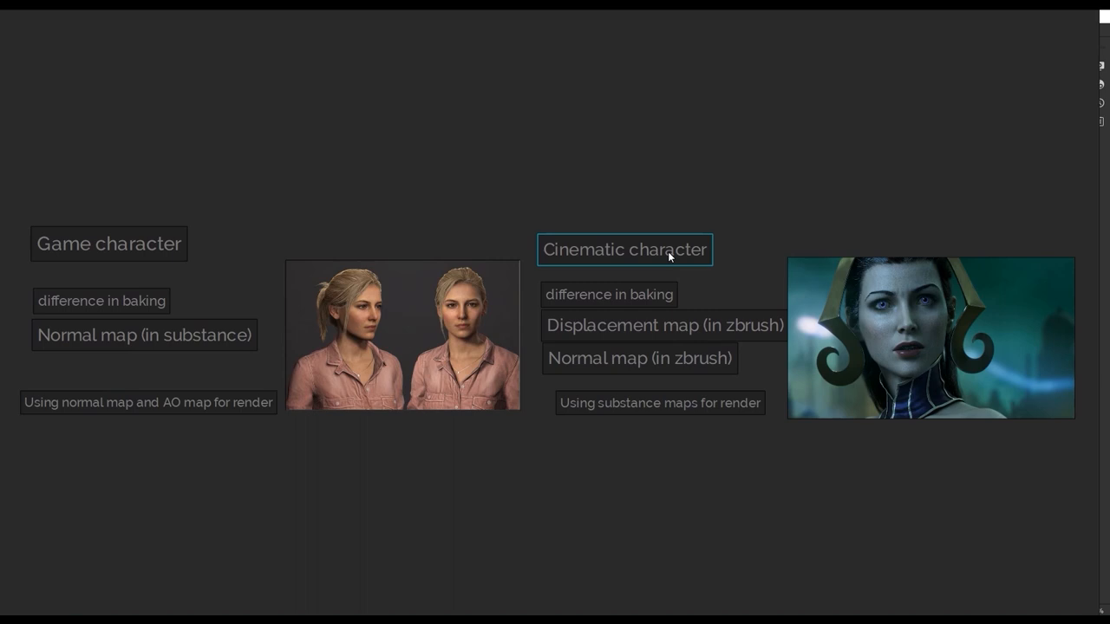
{"action": "left_click", "coordinate": [638, 357]}
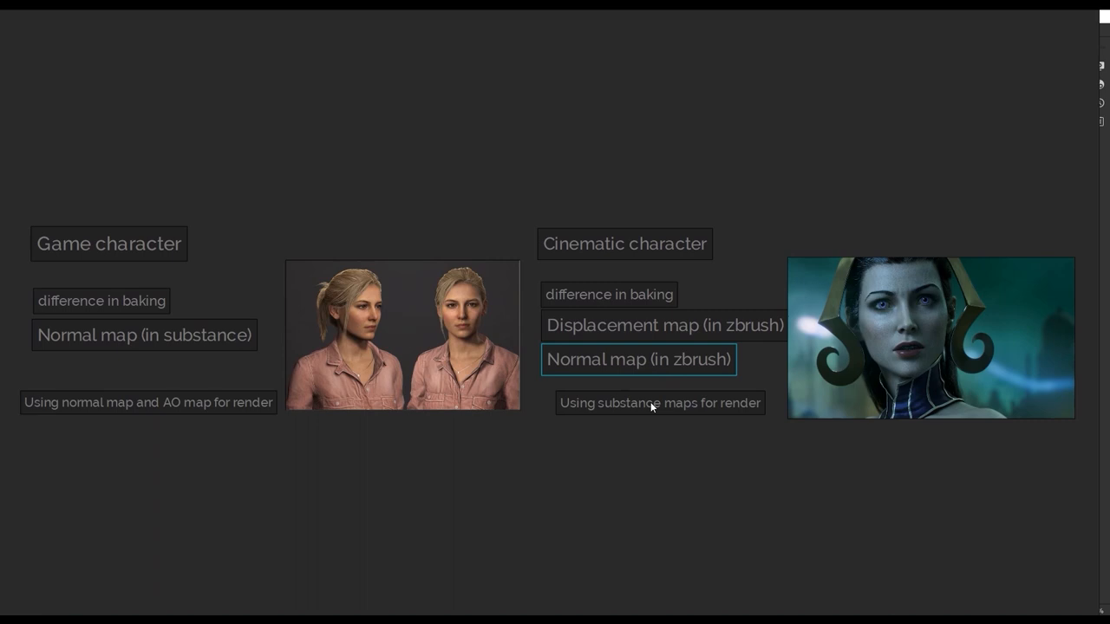
{"action": "mouse_move", "coordinate": [683, 381]}
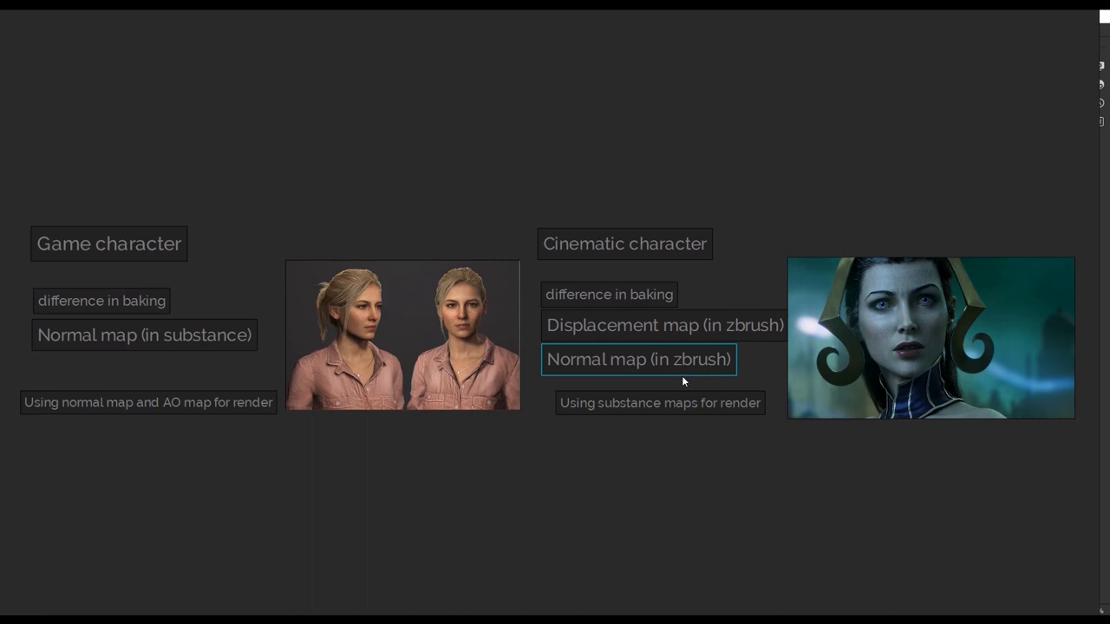
{"action": "left_click", "coordinate": [659, 326]}
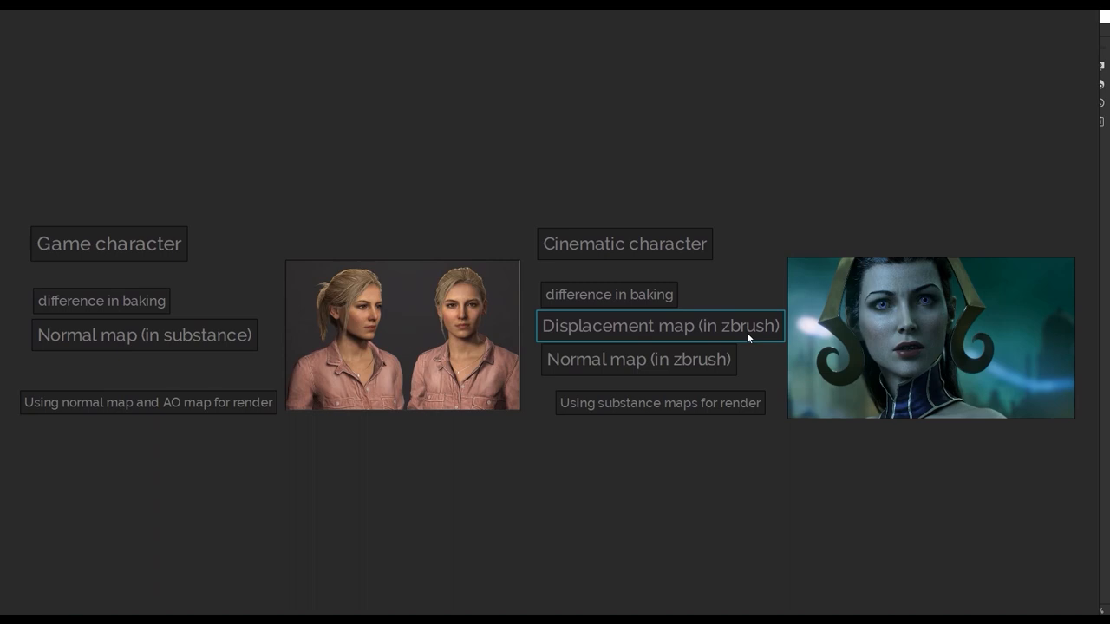
{"action": "mouse_move", "coordinate": [753, 369]}
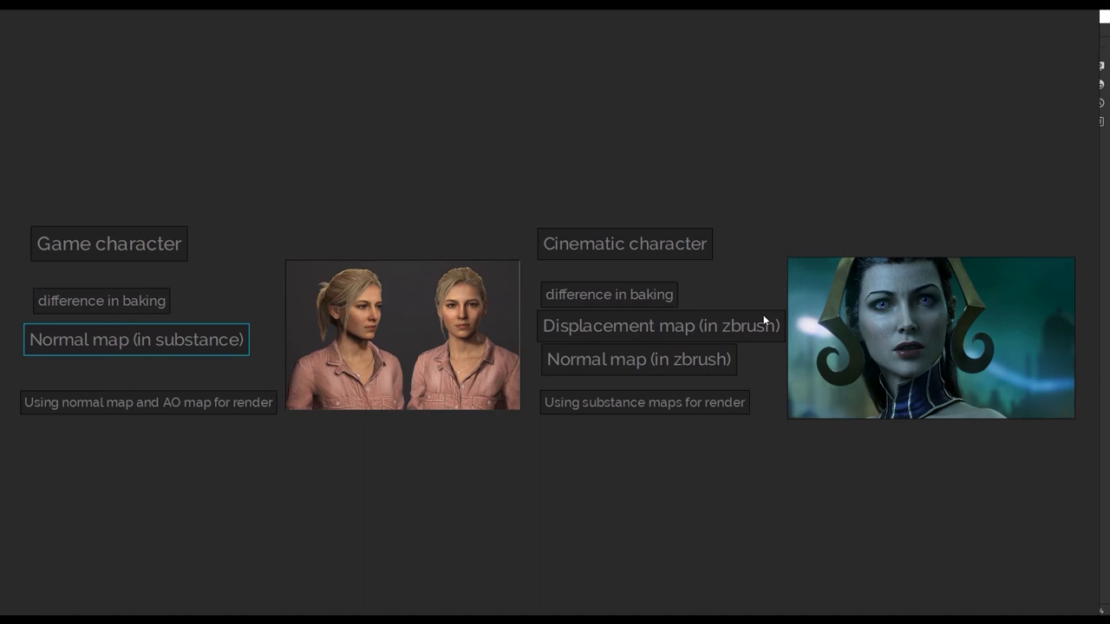
{"action": "left_click", "coordinate": [638, 365]}
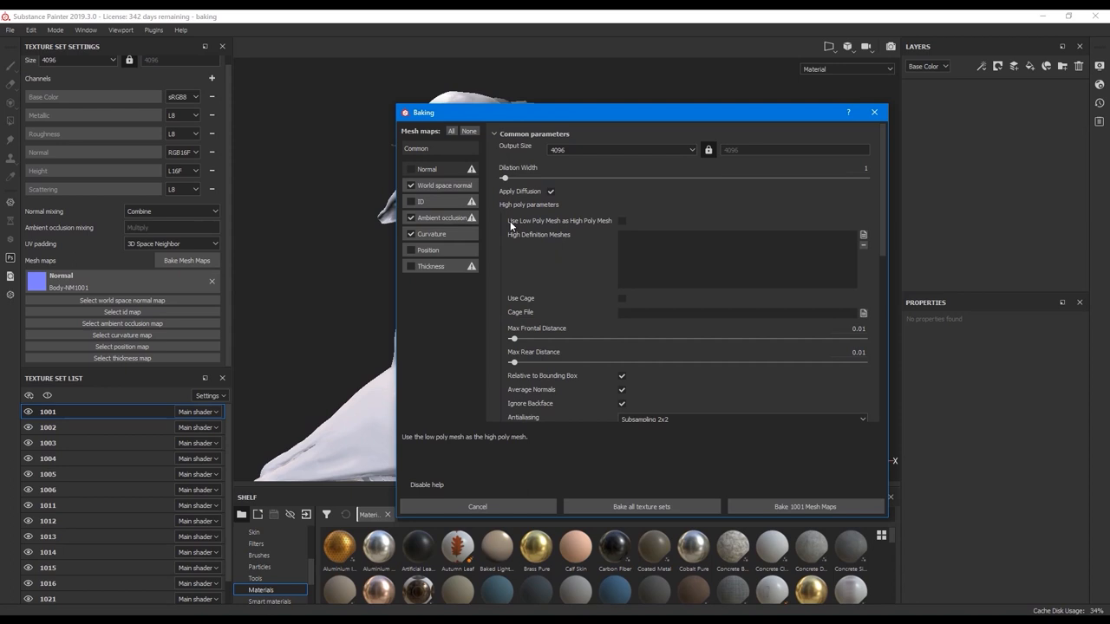
{"action": "mouse_move", "coordinate": [572, 330]}
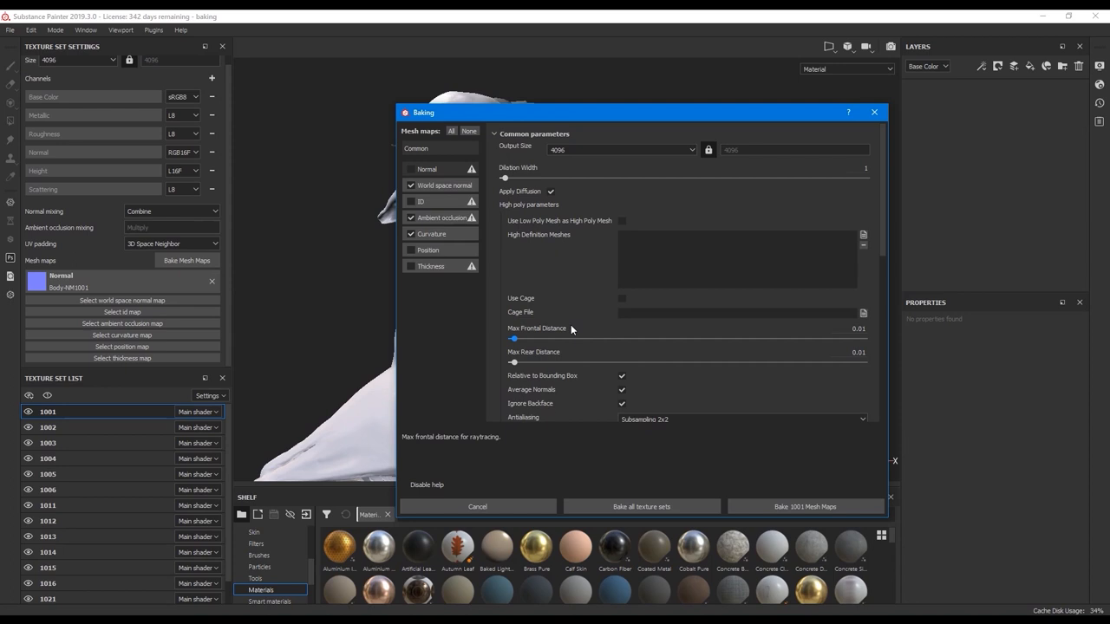
{"action": "mouse_move", "coordinate": [593, 260]}
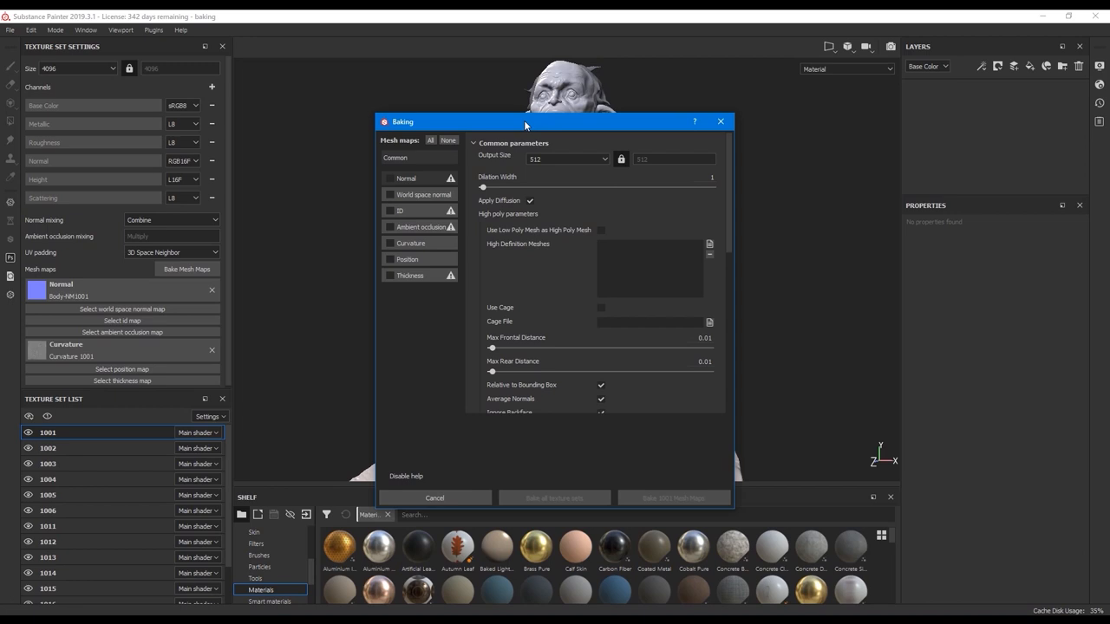
Step: Enable Curvature and choose the output resolution in Bake Mesh Maps, then bake
{"action": "left_click_drag", "start_coordinate": [524, 121], "coordinate": [529, 172]}
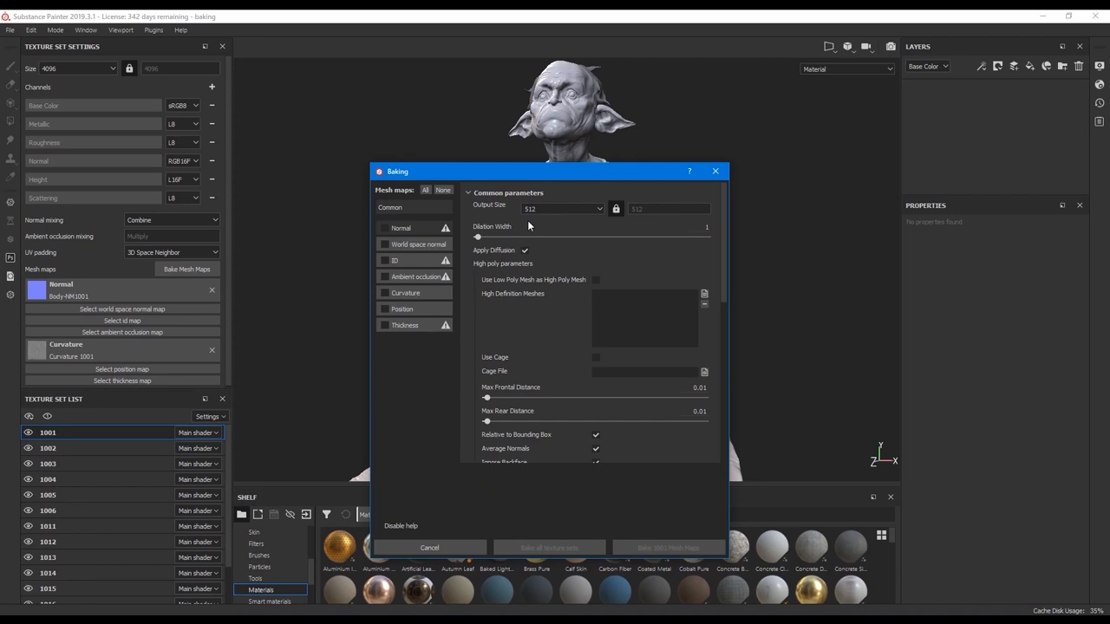
{"action": "left_click", "coordinate": [561, 208]}
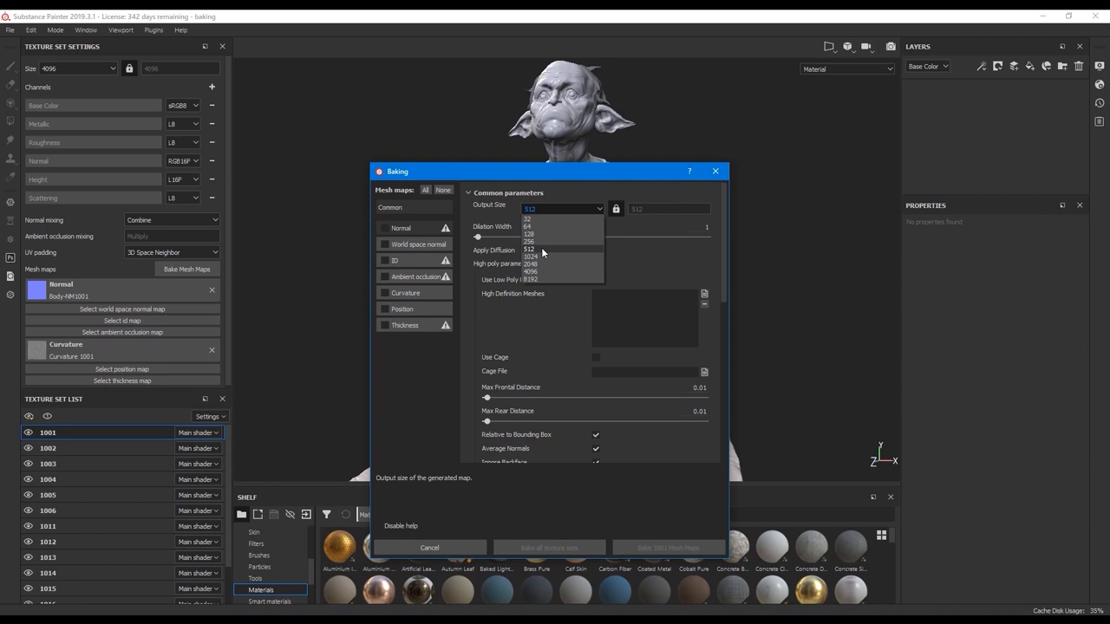
{"action": "left_click", "coordinate": [428, 548]}
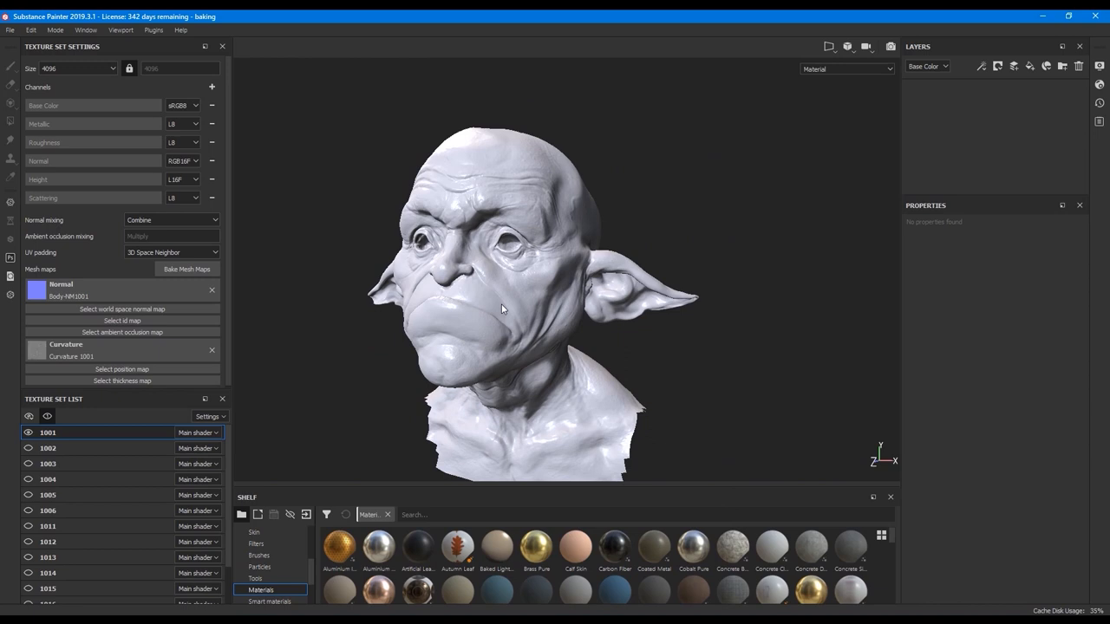
Step: Reopen Bake Mesh Maps with only Curvature kept and start changing the output size
{"action": "left_click", "coordinate": [188, 269]}
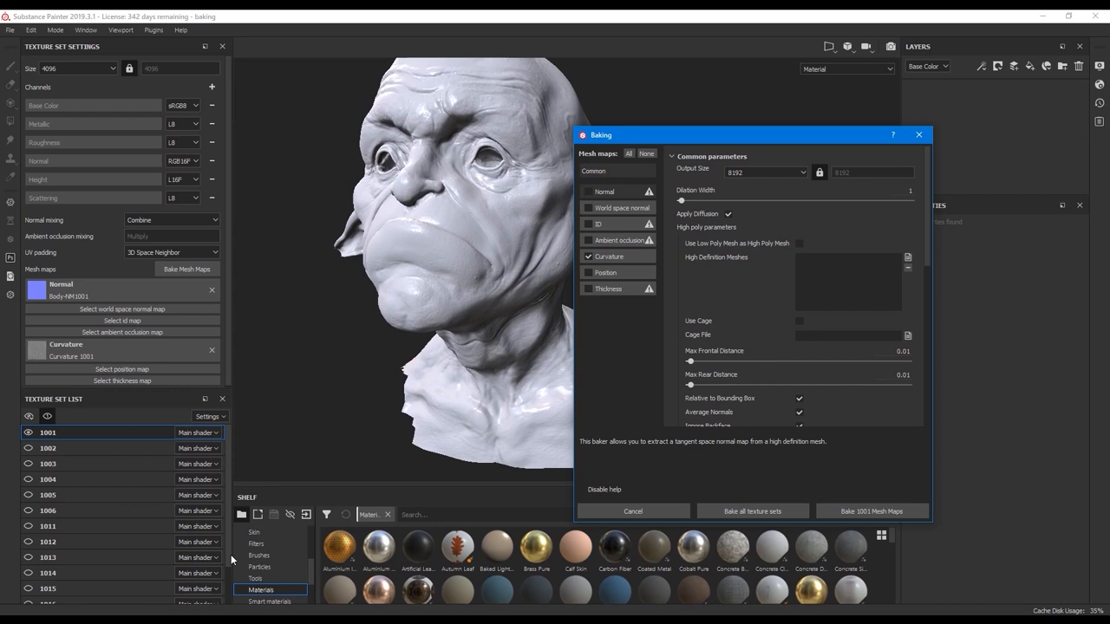
{"action": "left_click", "coordinate": [763, 171]}
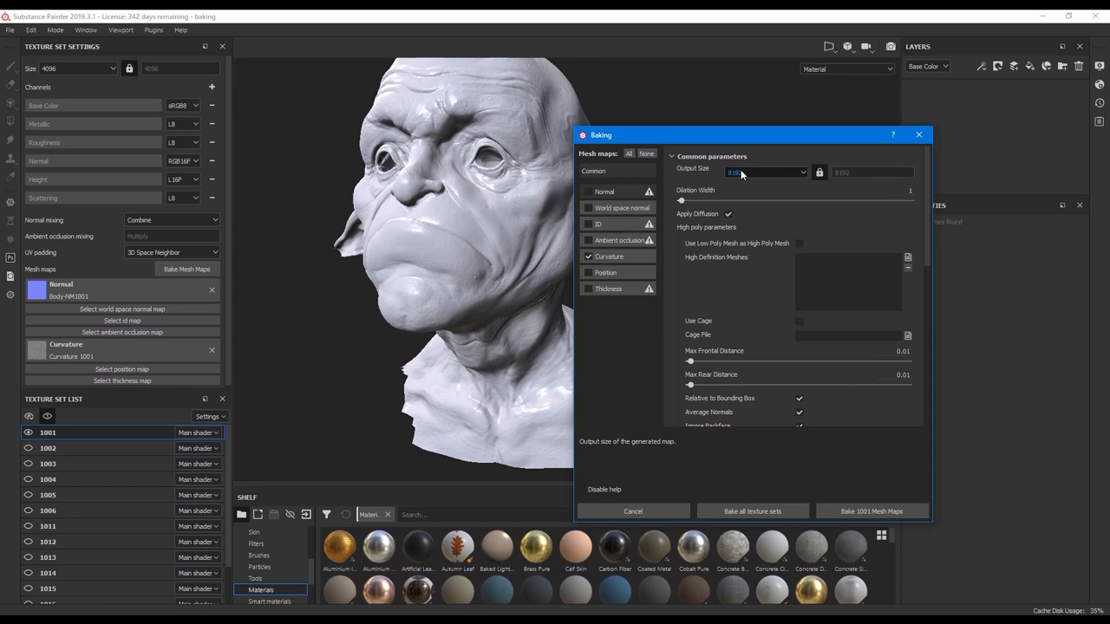
{"action": "left_click", "coordinate": [763, 172]}
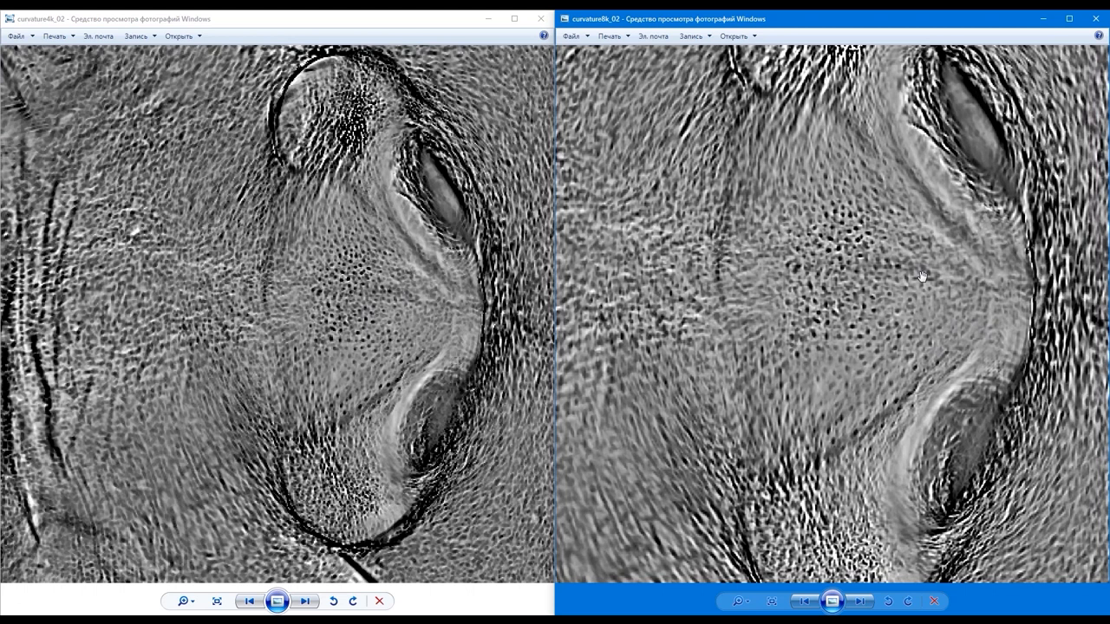
{"action": "mouse_move", "coordinate": [943, 402]}
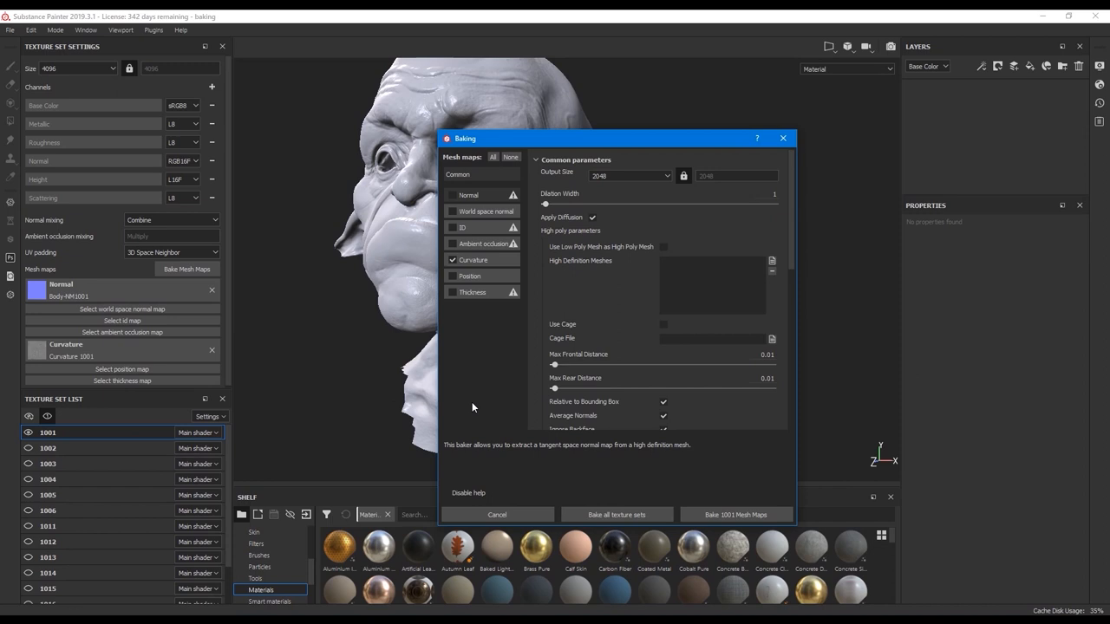
Step: Set bake Output Size to 4096 and reveal the remaining mesh map types to tick
{"action": "left_click", "coordinate": [628, 177]}
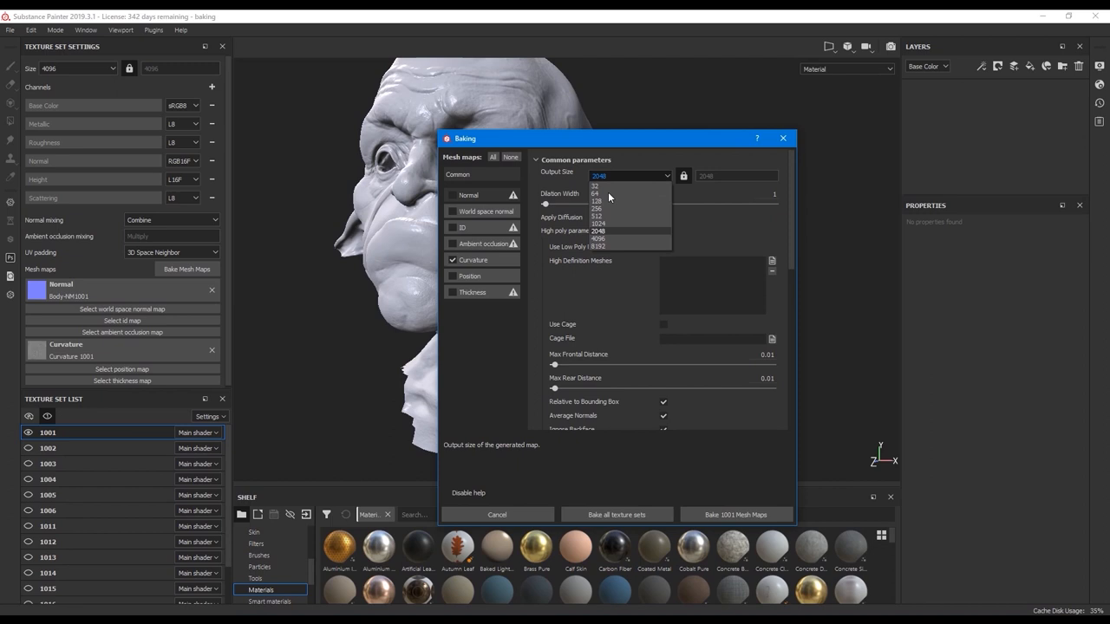
{"action": "left_click", "coordinate": [599, 239]}
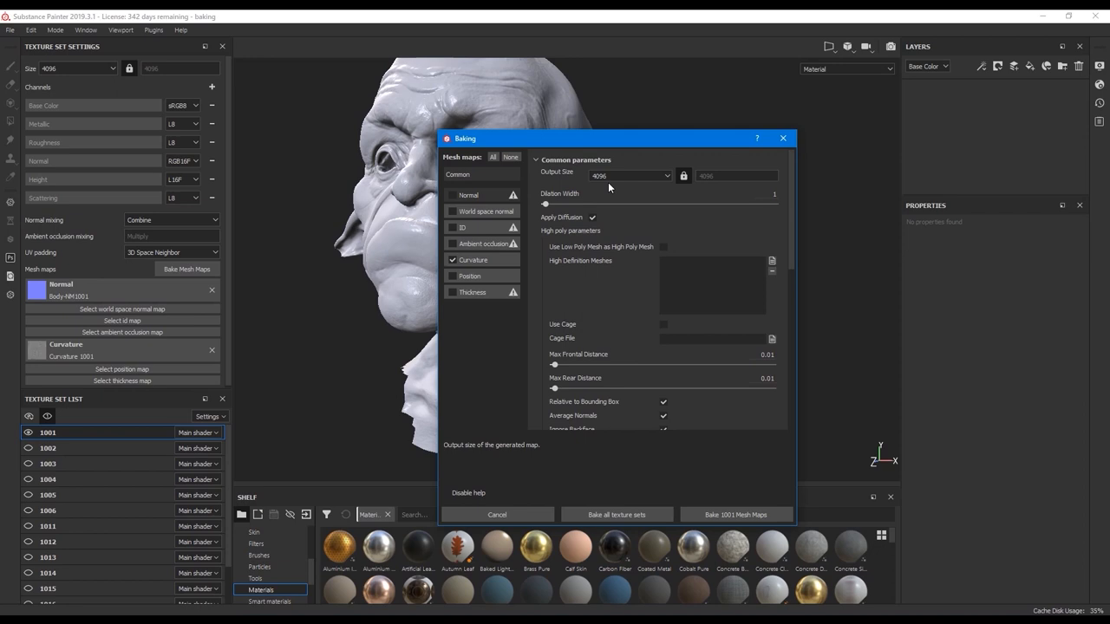
{"action": "mouse_move", "coordinate": [68, 314]}
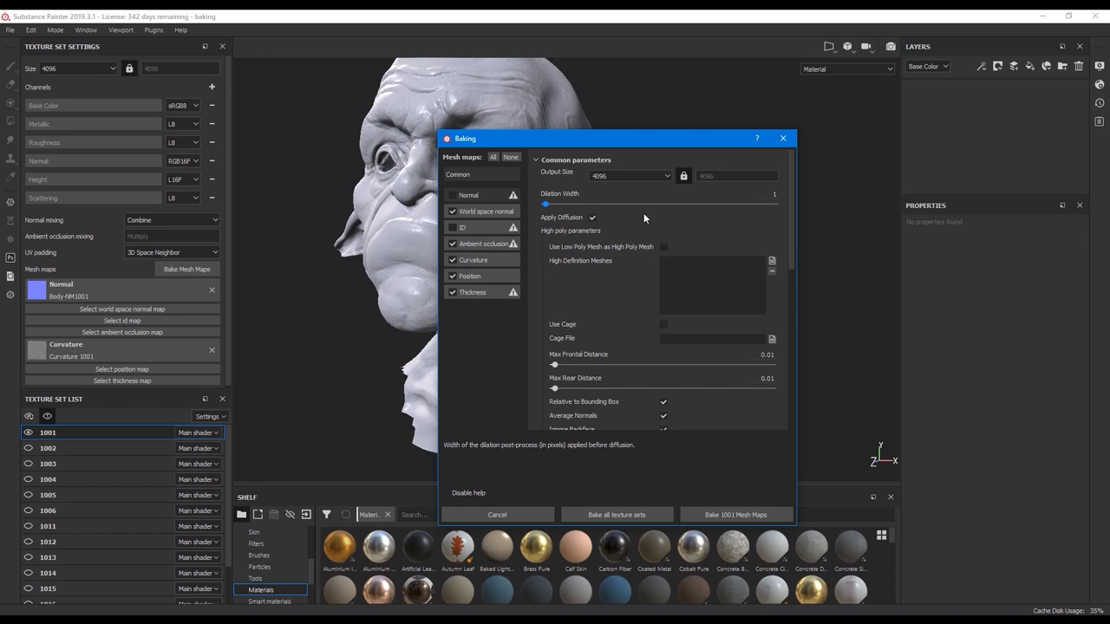
{"action": "scroll", "scroll_direction": "down", "scroll_amount": 3}
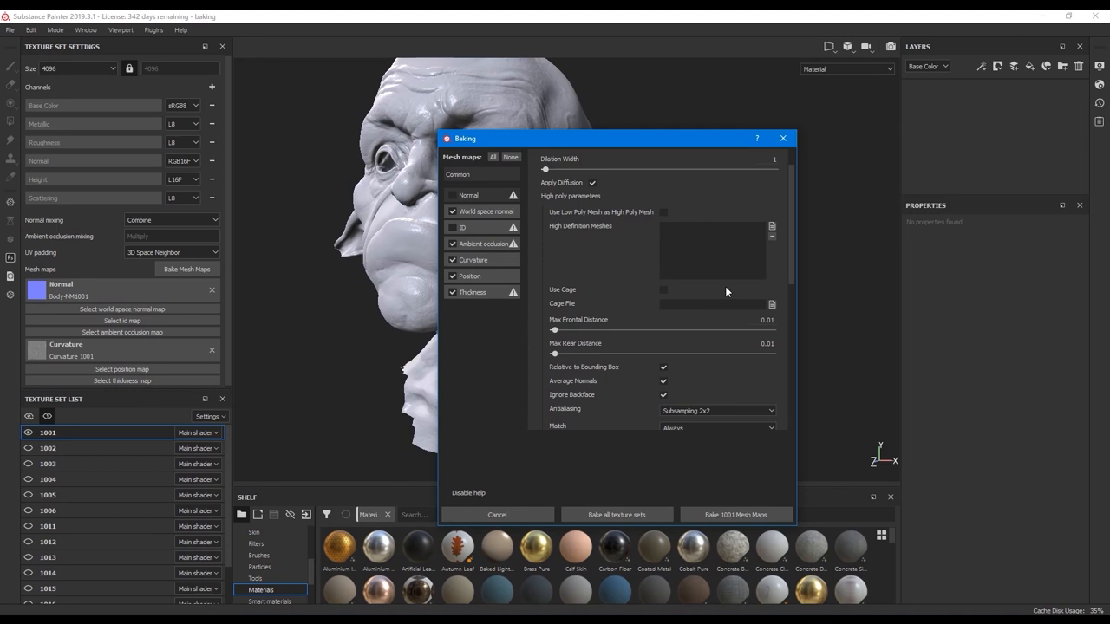
{"action": "mouse_move", "coordinate": [476, 224]}
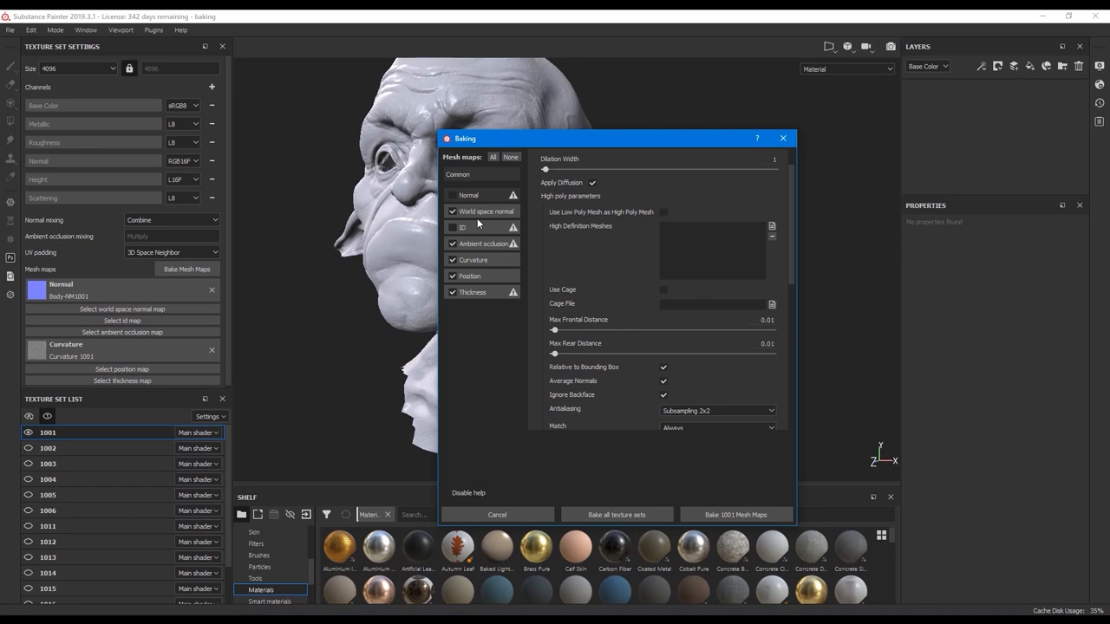
{"action": "mouse_move", "coordinate": [563, 142]}
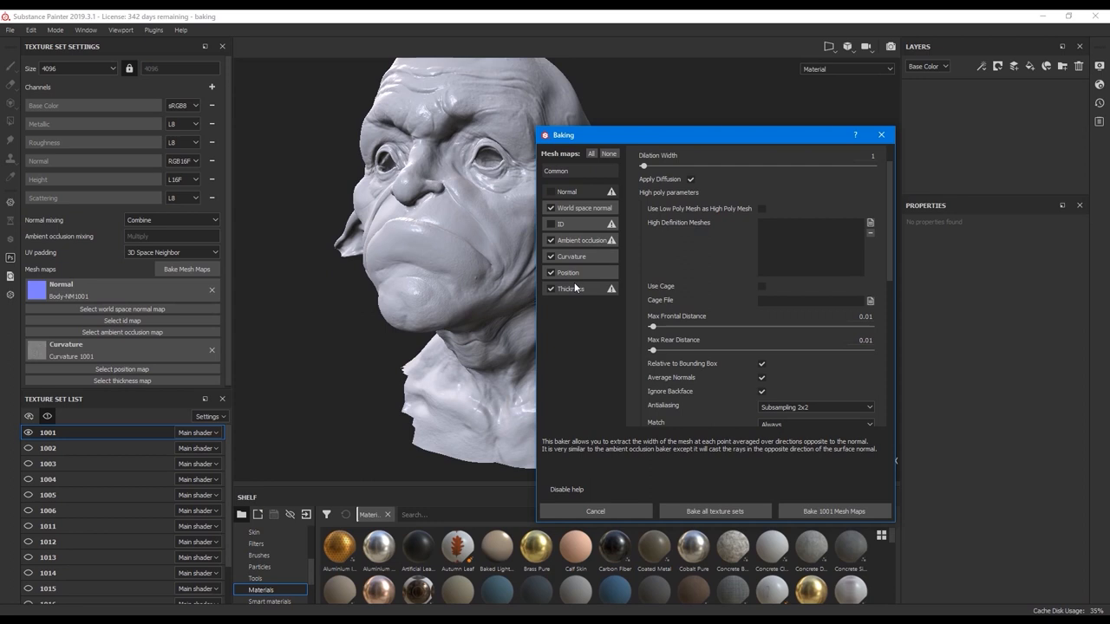
Step: Set Ambient occlusion Self Occlusion to Only Same Mesh Name after trying Always
{"action": "left_click", "coordinate": [577, 239]}
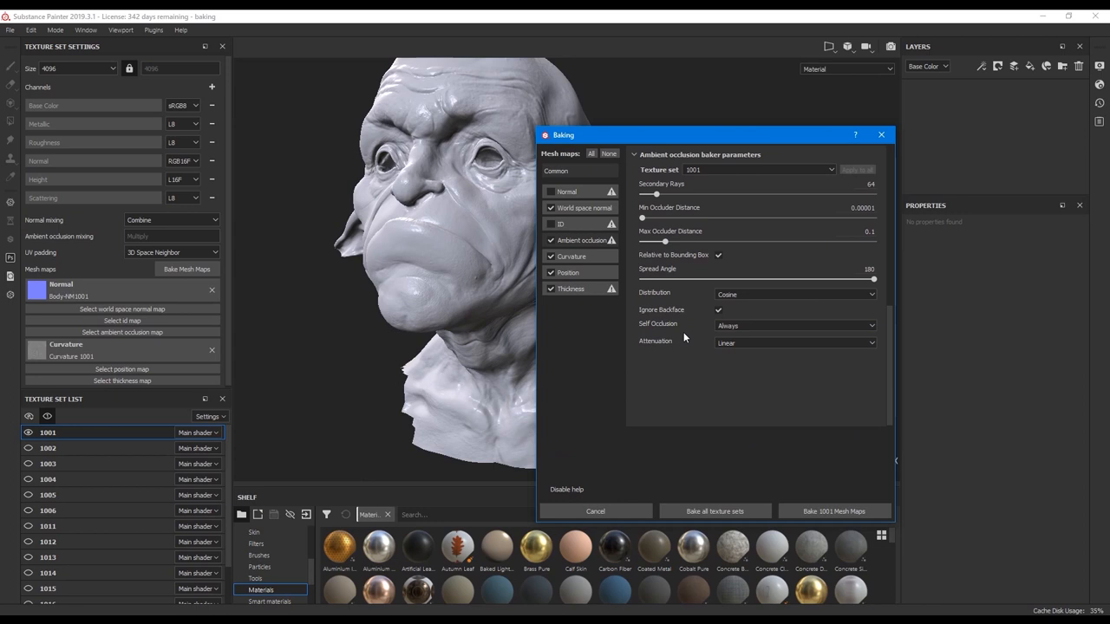
{"action": "left_click", "coordinate": [794, 326]}
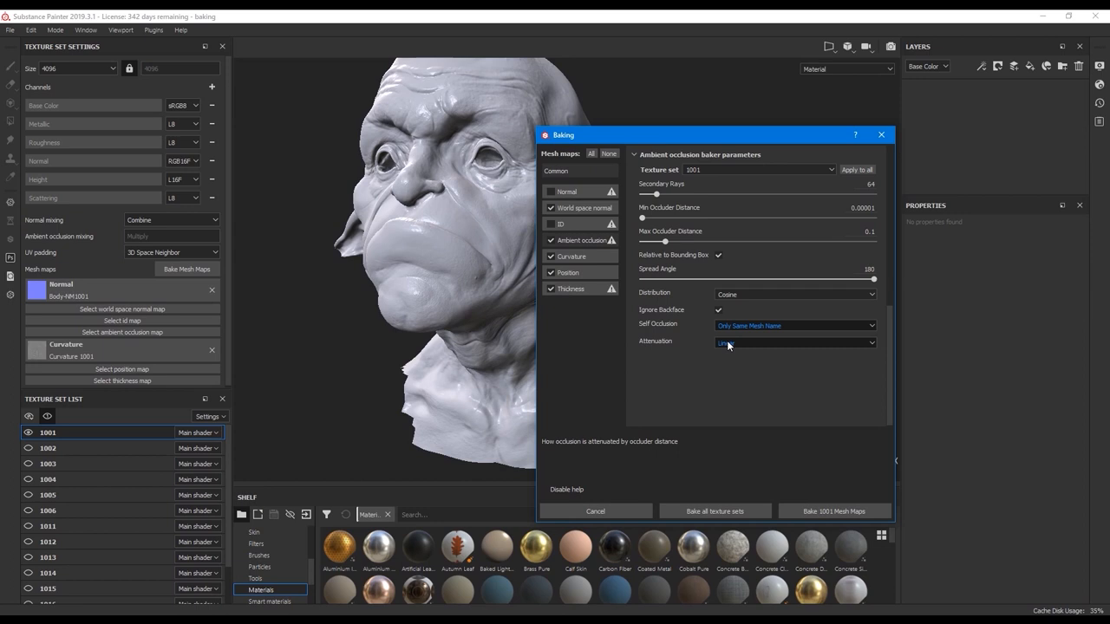
{"action": "left_click", "coordinate": [793, 326]}
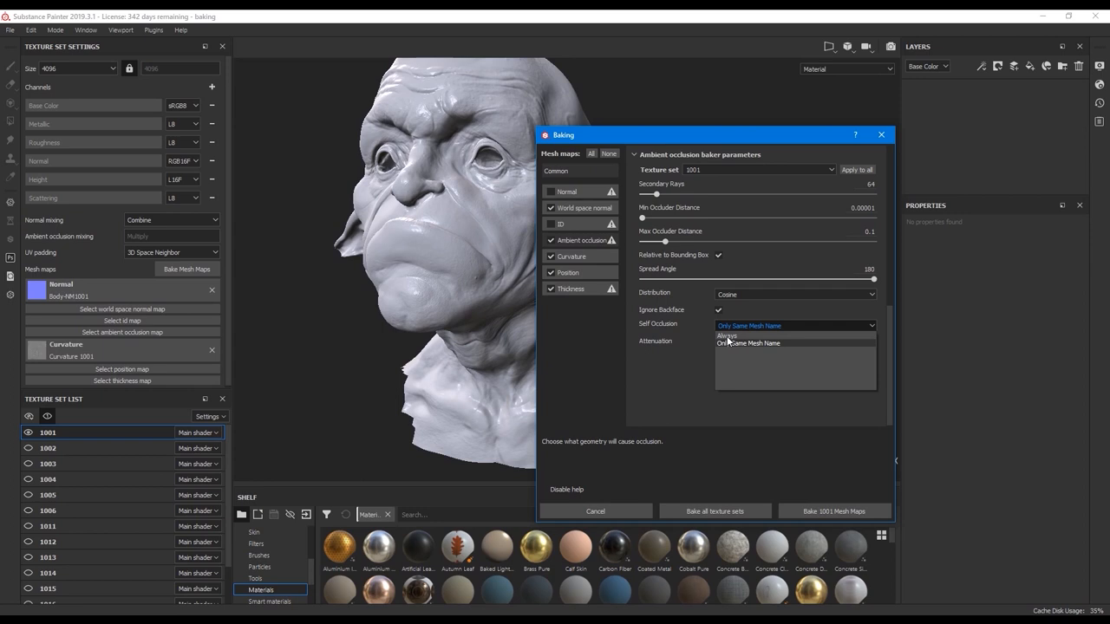
{"action": "left_click", "coordinate": [727, 336]}
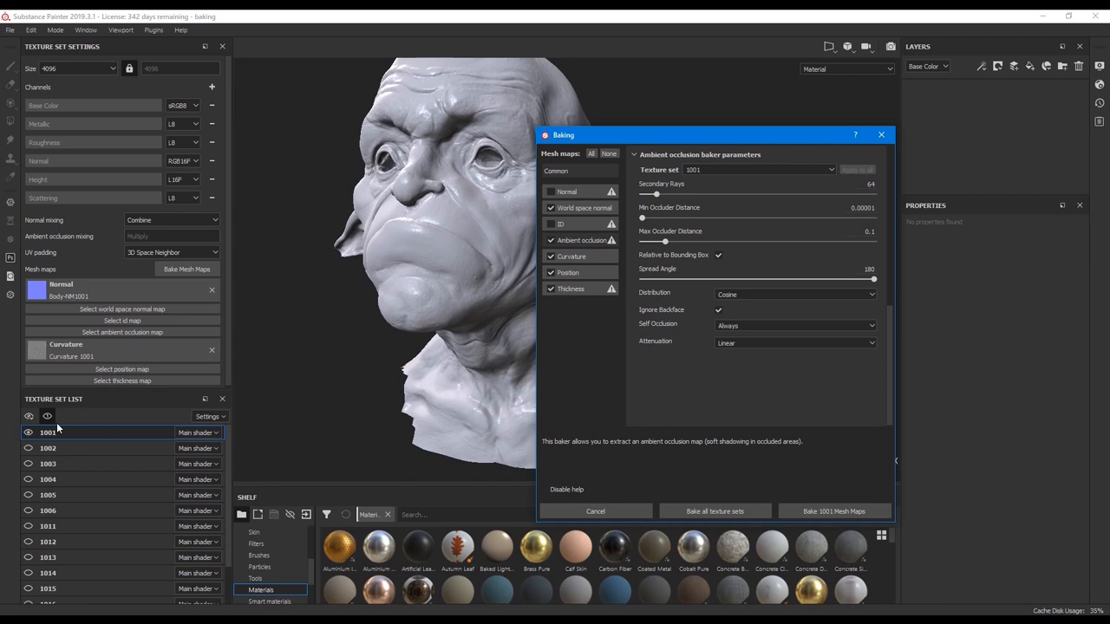
{"action": "left_click", "coordinate": [794, 324]}
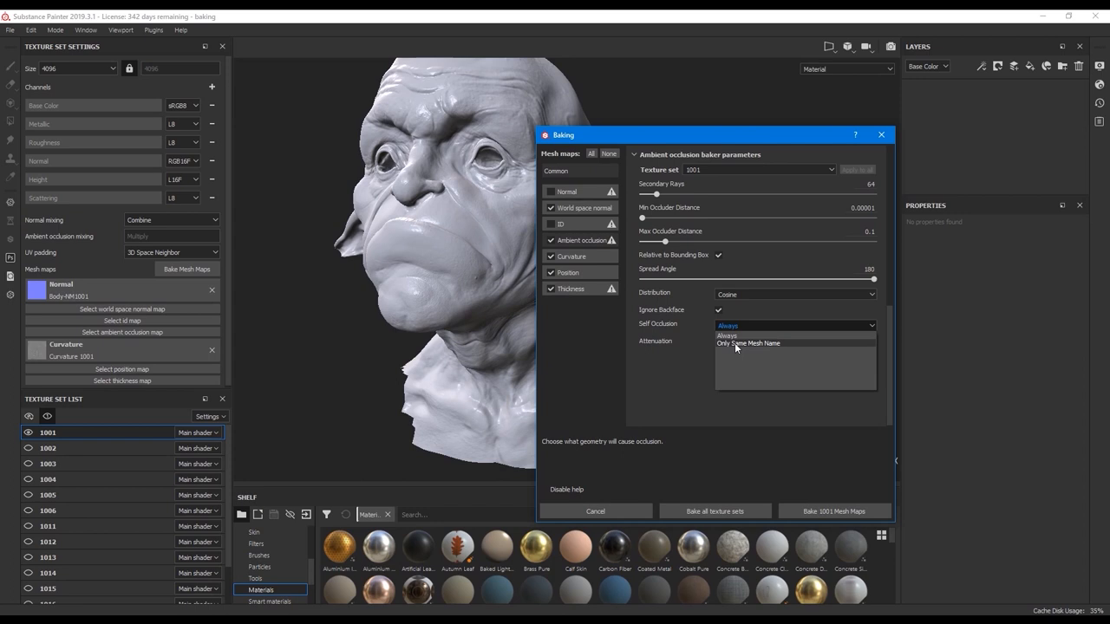
{"action": "left_click", "coordinate": [748, 343]}
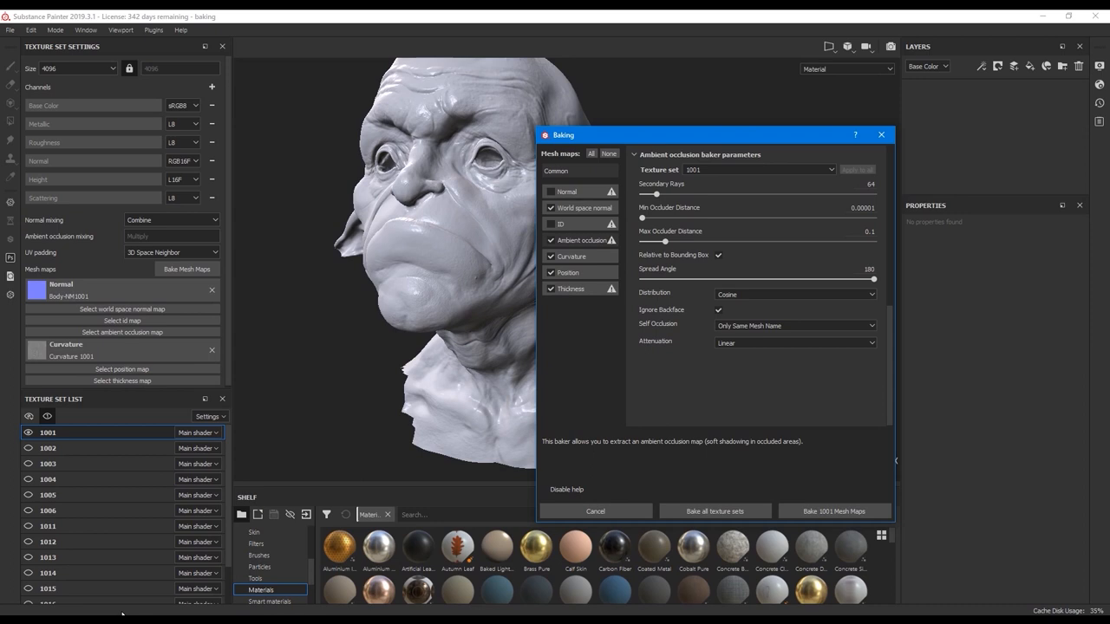
Step: Display the Curvature baker parameters with per-pixel algorithm and seams enabled
{"action": "left_click", "coordinate": [571, 257]}
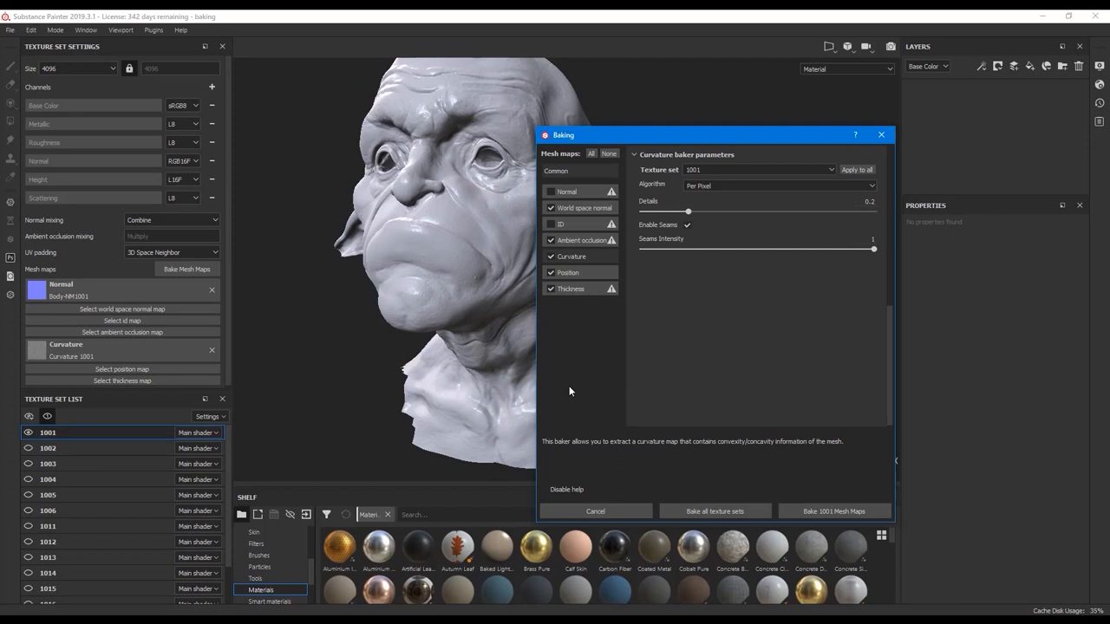
{"action": "mouse_move", "coordinate": [856, 170]}
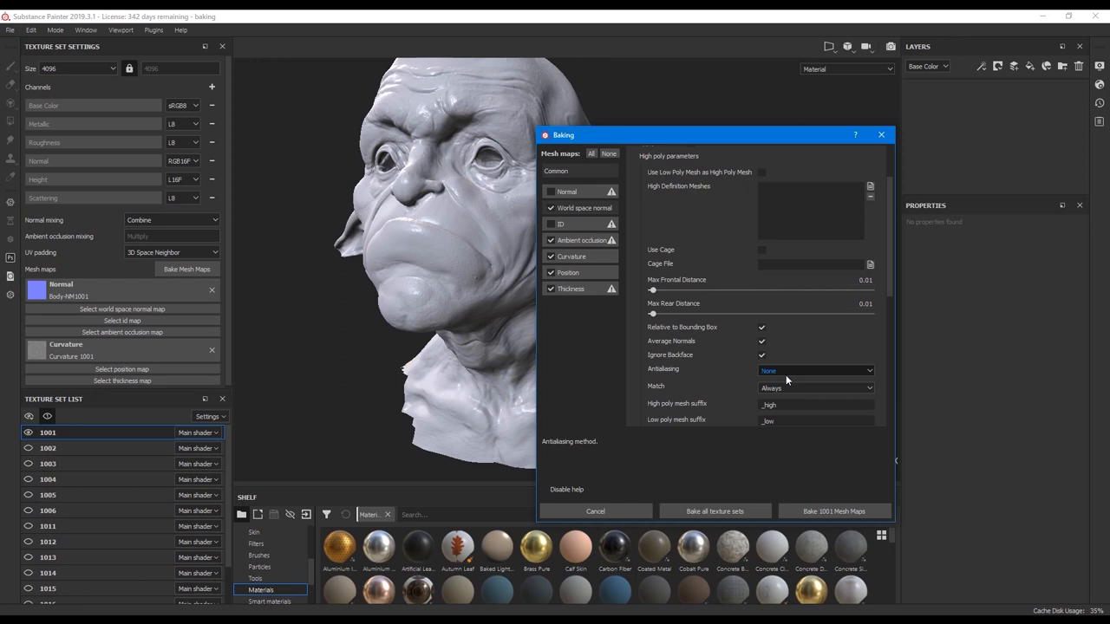
Step: Set Antialiasing to None under the Common bake parameters
{"action": "left_click", "coordinate": [813, 371]}
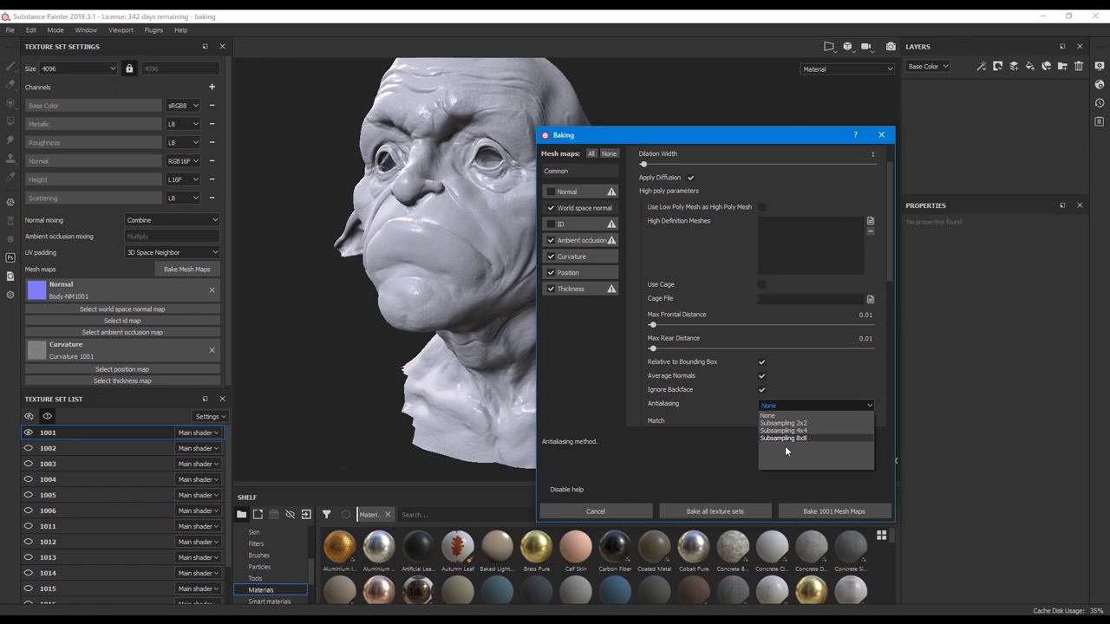
{"action": "mouse_move", "coordinate": [783, 450]}
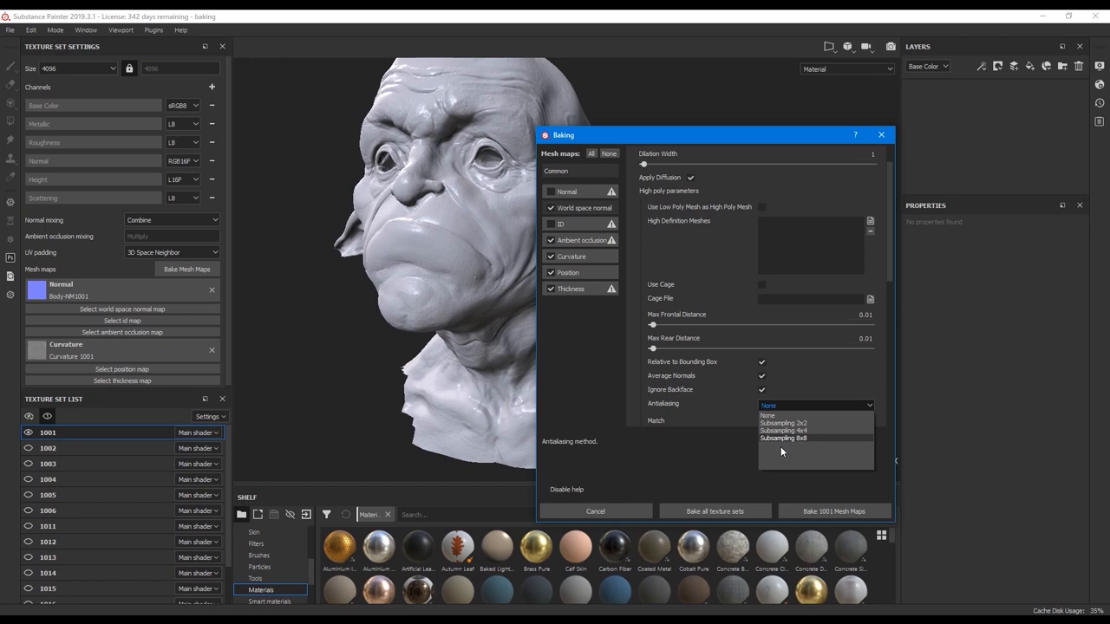
{"action": "left_click", "coordinate": [767, 416]}
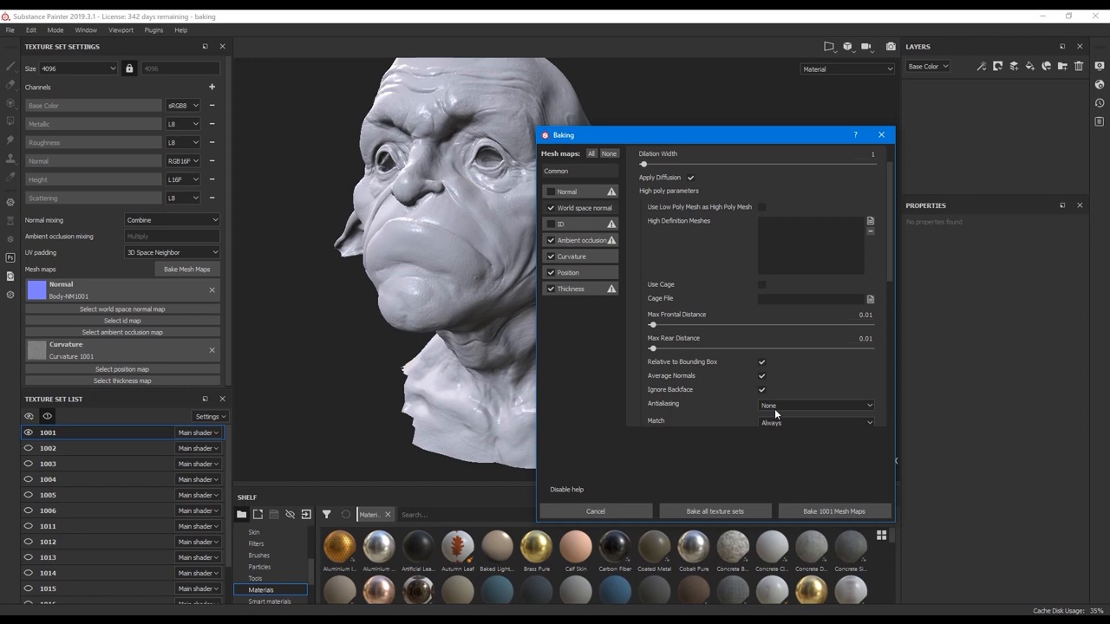
{"action": "mouse_move", "coordinate": [780, 395]}
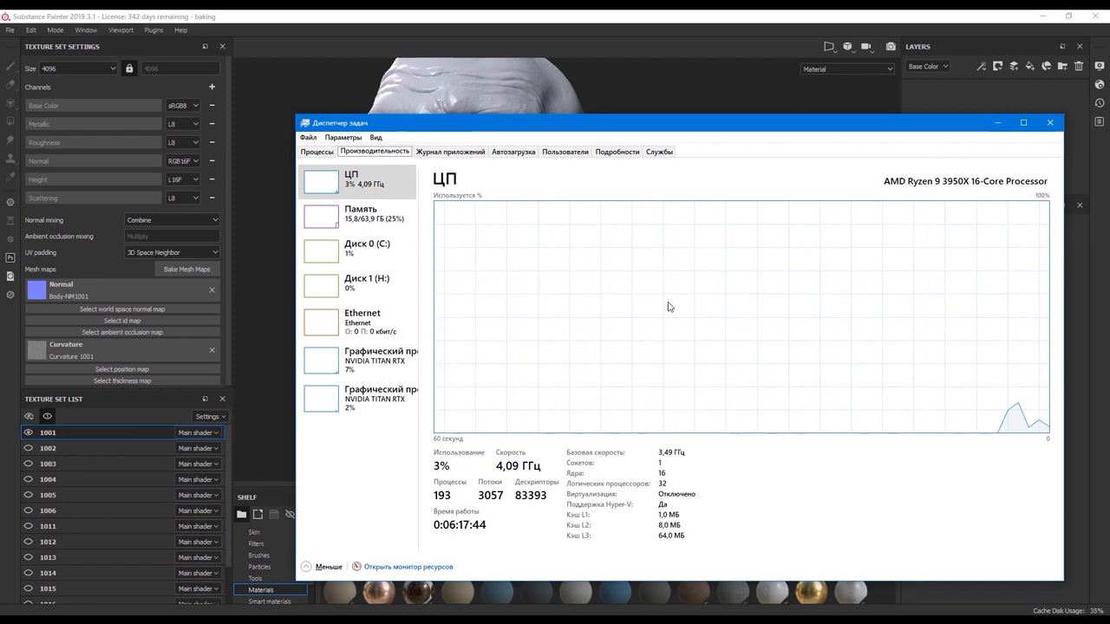
Step: Close Task Manager's CPU performance graph and return to the Baking dialog
{"action": "left_click", "coordinate": [358, 395]}
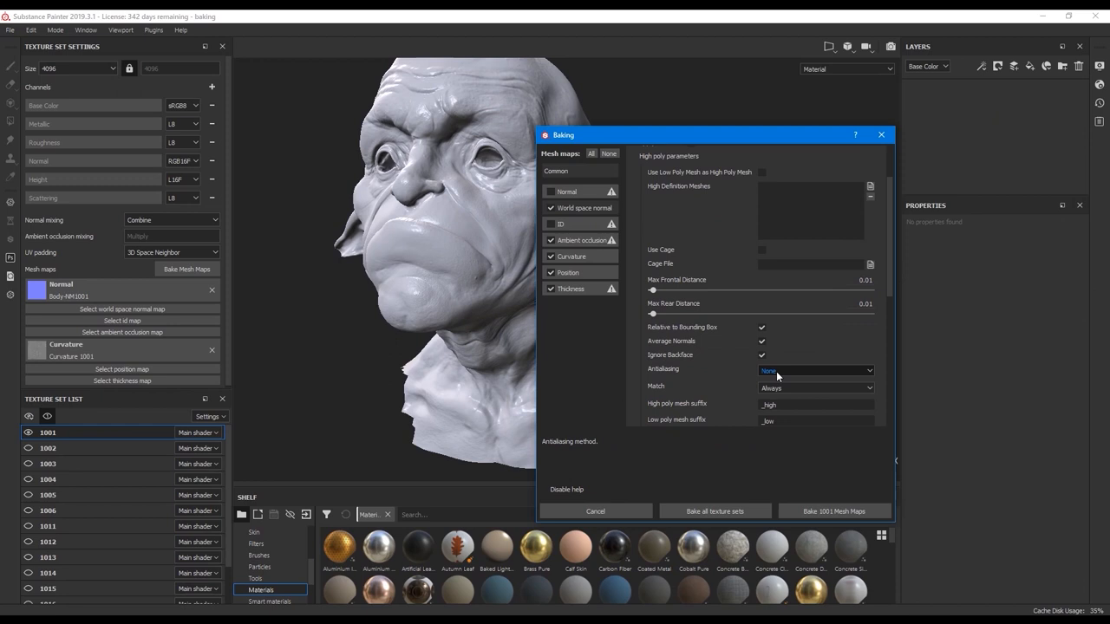
Step: Bake the 1001 texture set's normal, world space normal, AO and curvature maps
{"action": "left_click", "coordinate": [815, 371]}
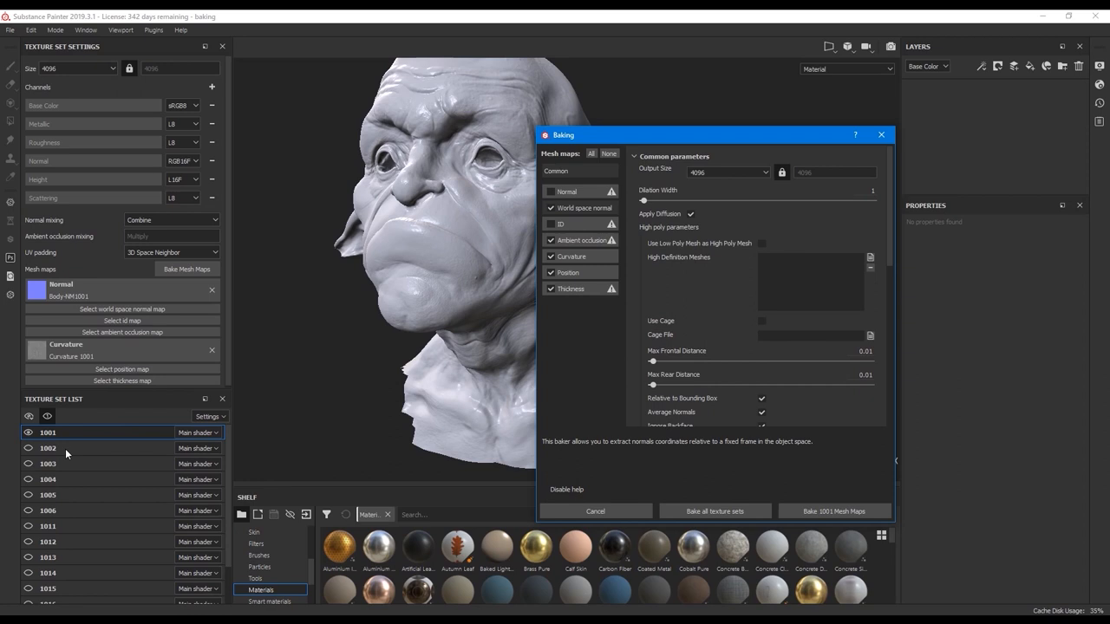
{"action": "mouse_move", "coordinate": [142, 614]}
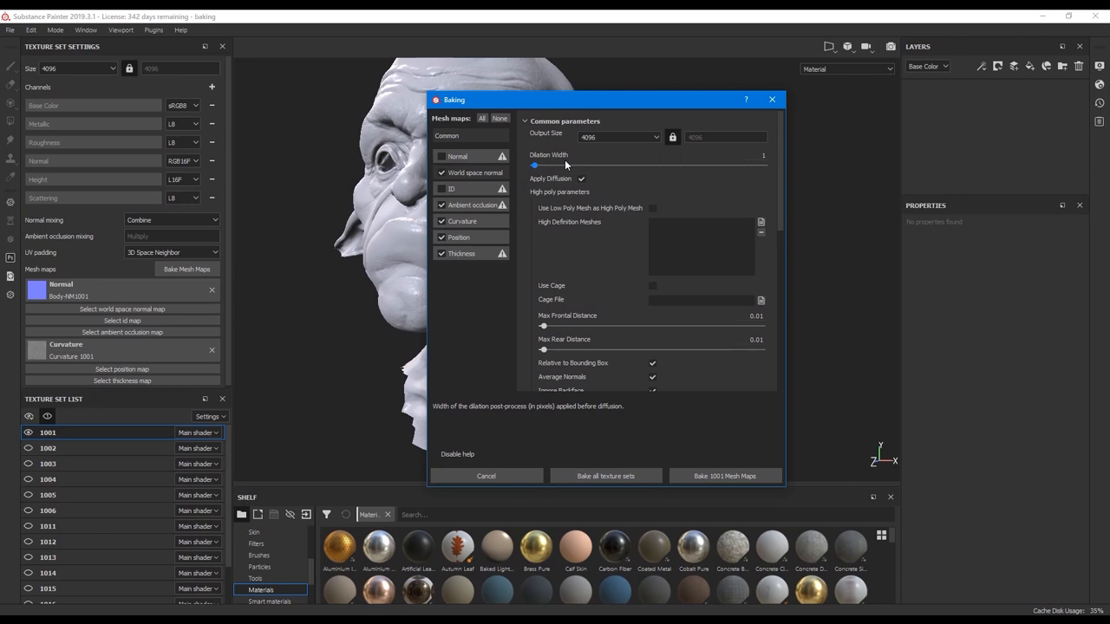
{"action": "left_click", "coordinate": [725, 475]}
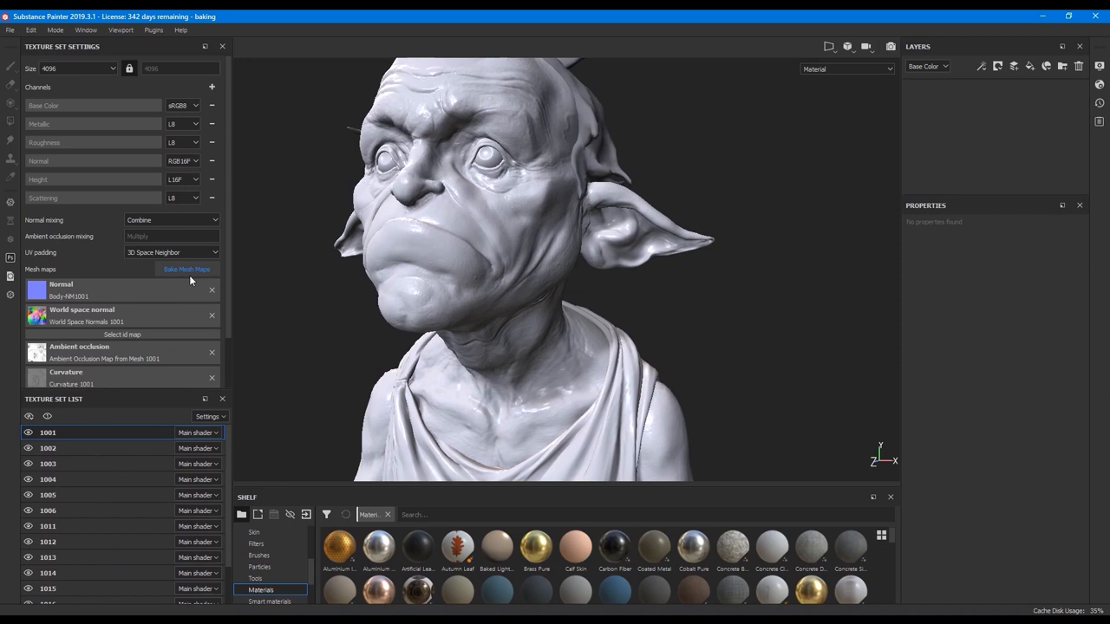
Step: Bake all texture sets so position and thickness maps are assigned too
{"action": "left_click", "coordinate": [187, 268]}
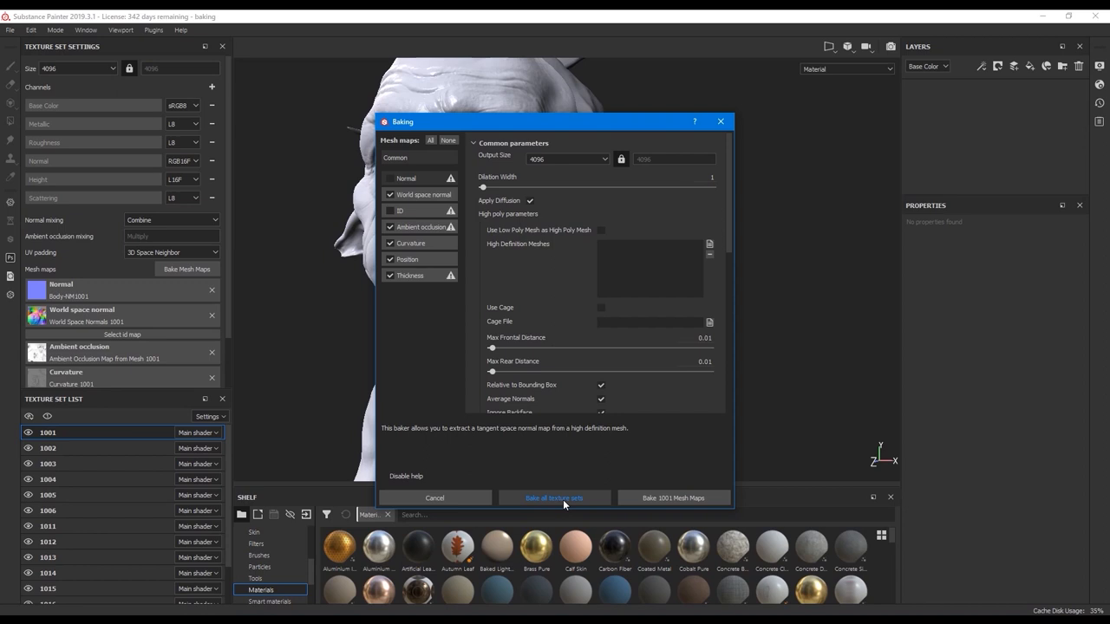
{"action": "left_click", "coordinate": [555, 498]}
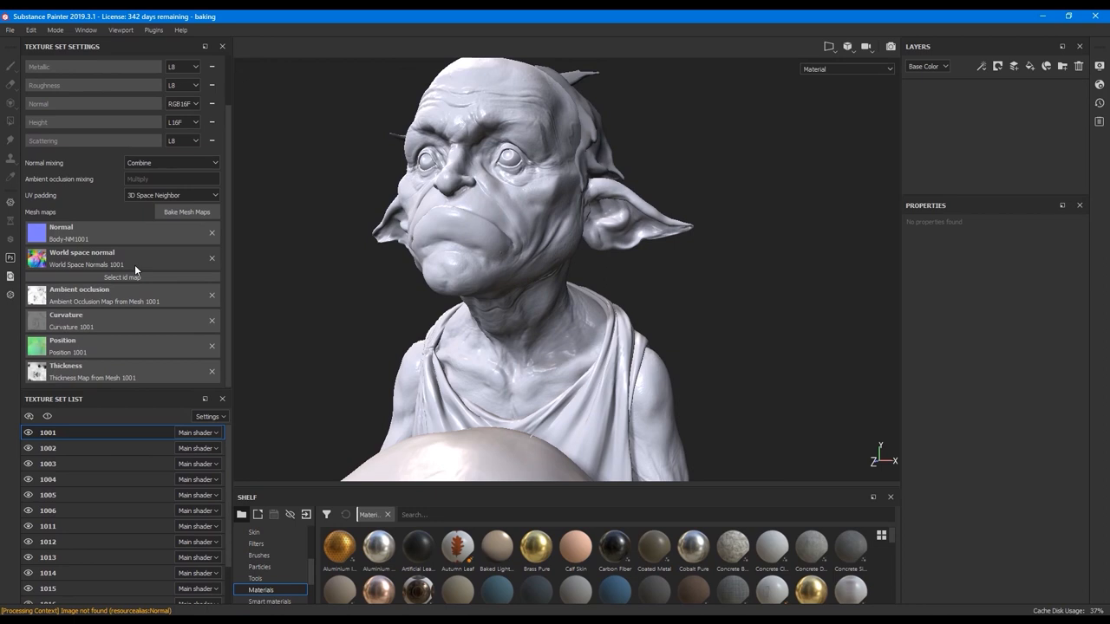
Step: Select texture set 1006 and zoom onto the goblin's neck with Ambient occlusion displayed
{"action": "left_click", "coordinate": [48, 510]}
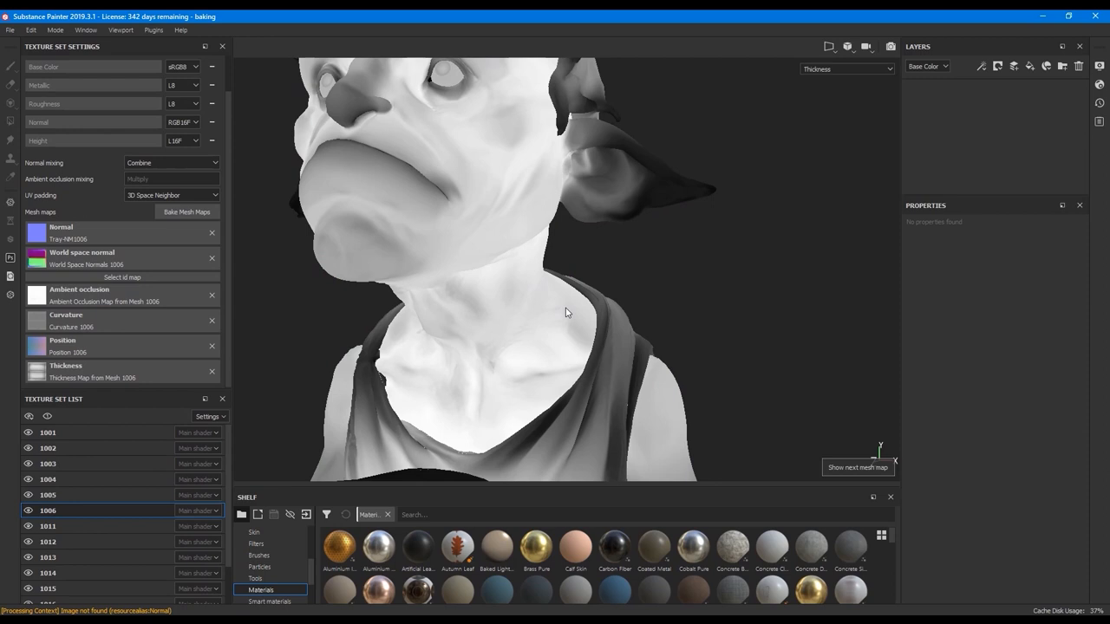
{"action": "left_click_drag", "start_coordinate": [564, 312], "coordinate": [754, 153]}
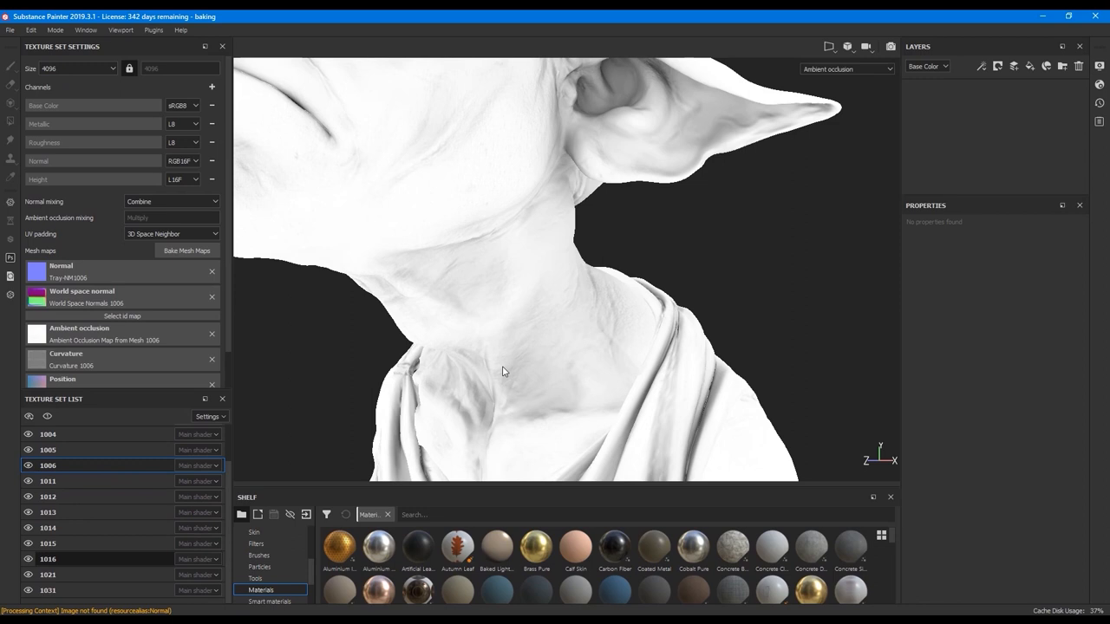
Step: Remove the texture set's mesh maps and request Clean project from the File menu
{"action": "left_click", "coordinate": [48, 527]}
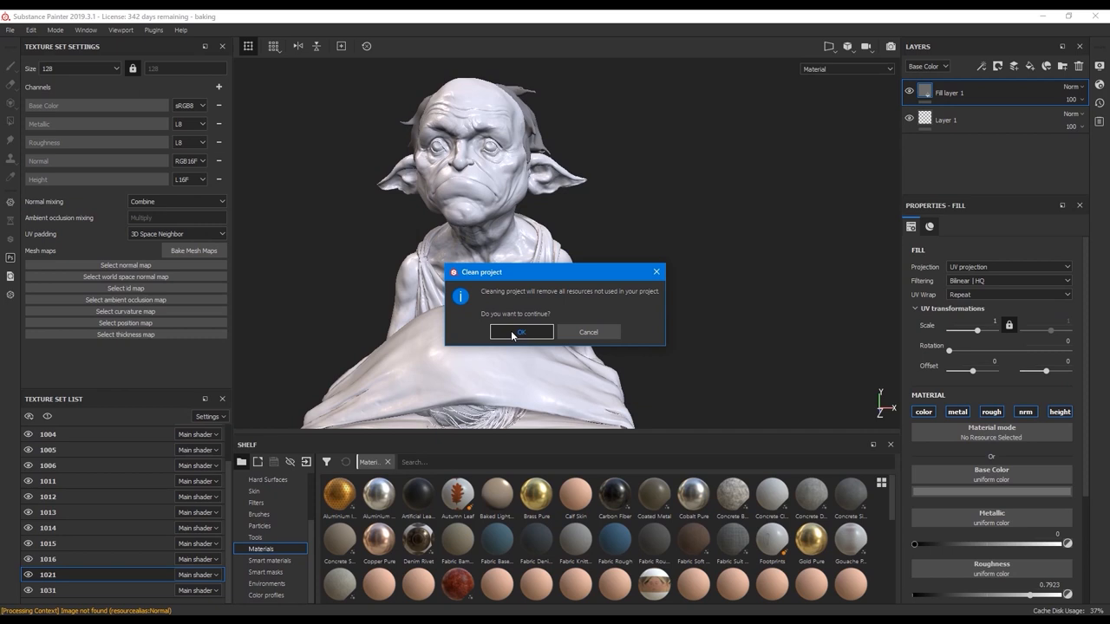
Step: Confirm cleaning unused resources, then start Save As from the File menu
{"action": "left_click", "coordinate": [520, 333]}
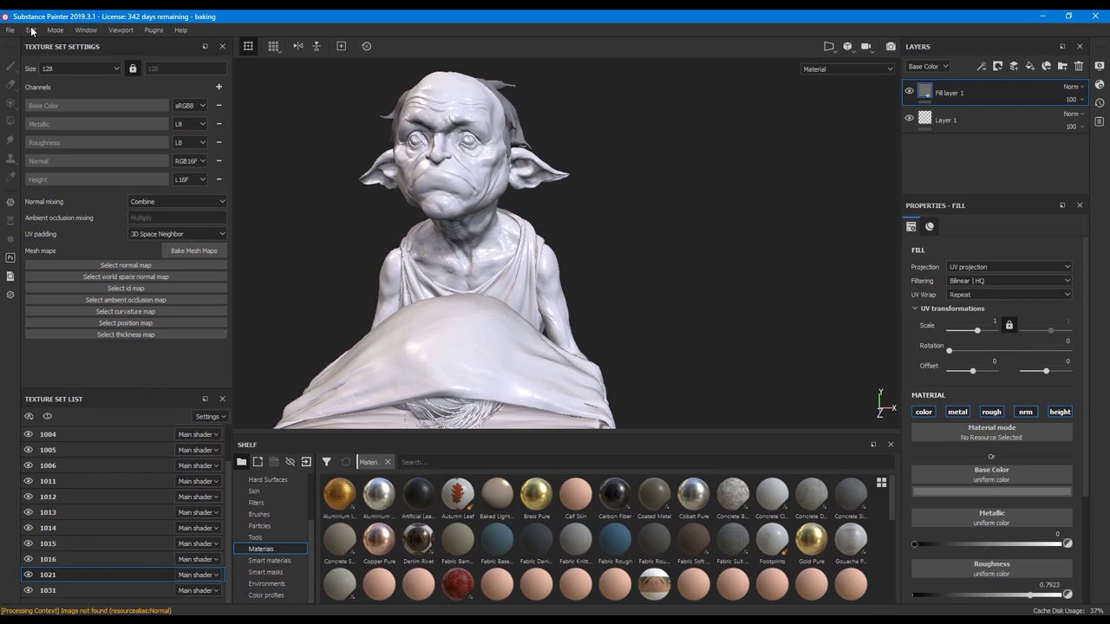
{"action": "left_click", "coordinate": [11, 29]}
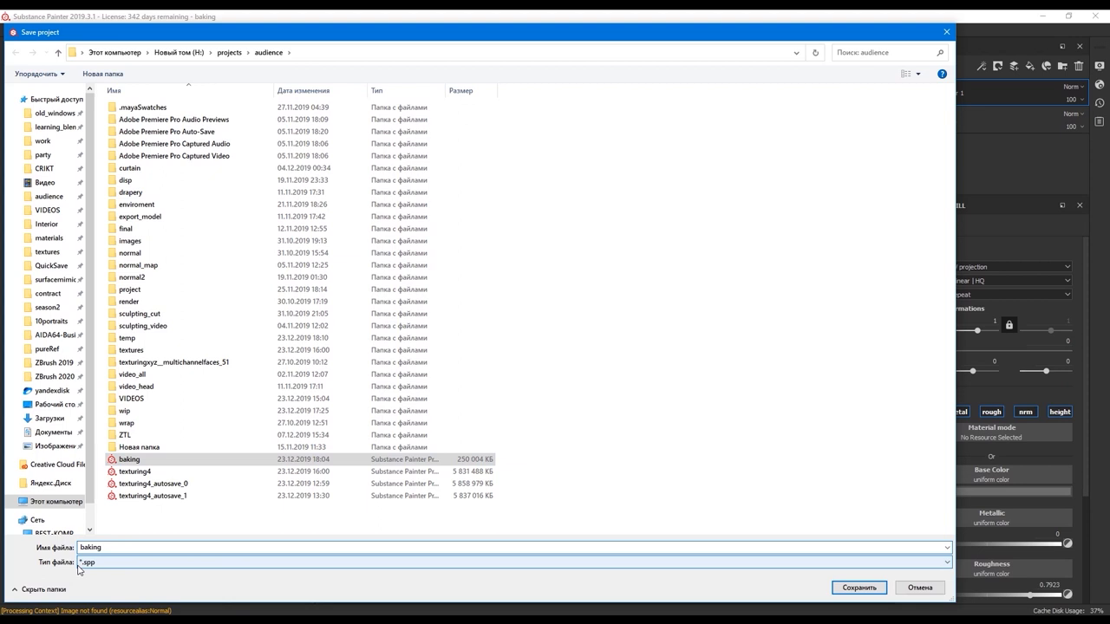
Step: Save the cleaned project as baking_02 in the audience folder and check its size
{"action": "left_click", "coordinate": [857, 588]}
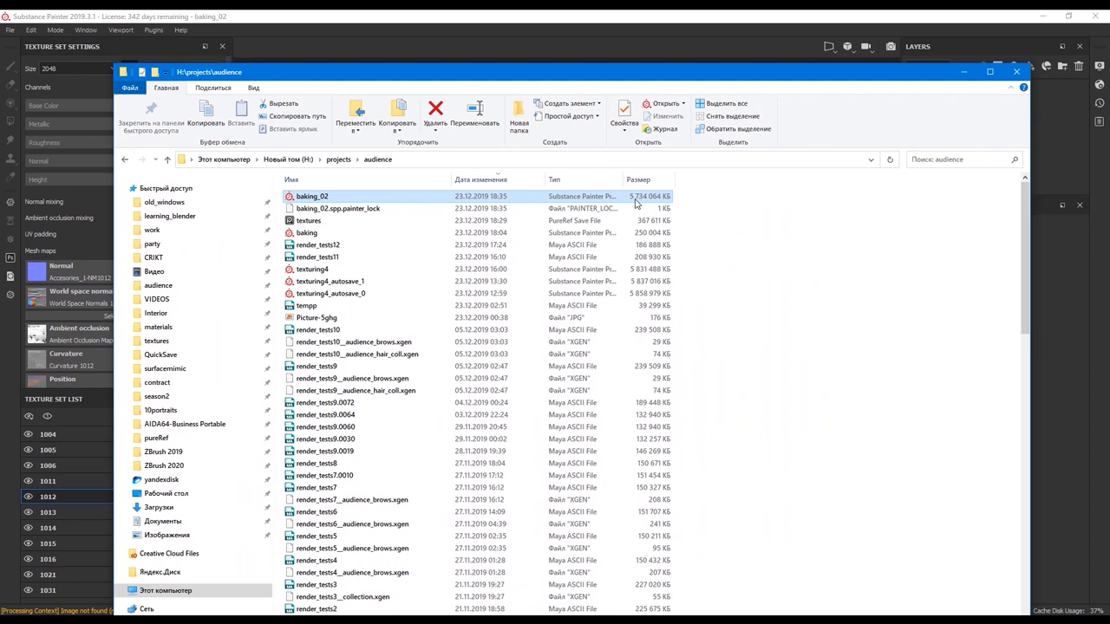
{"action": "mouse_move", "coordinate": [645, 200]}
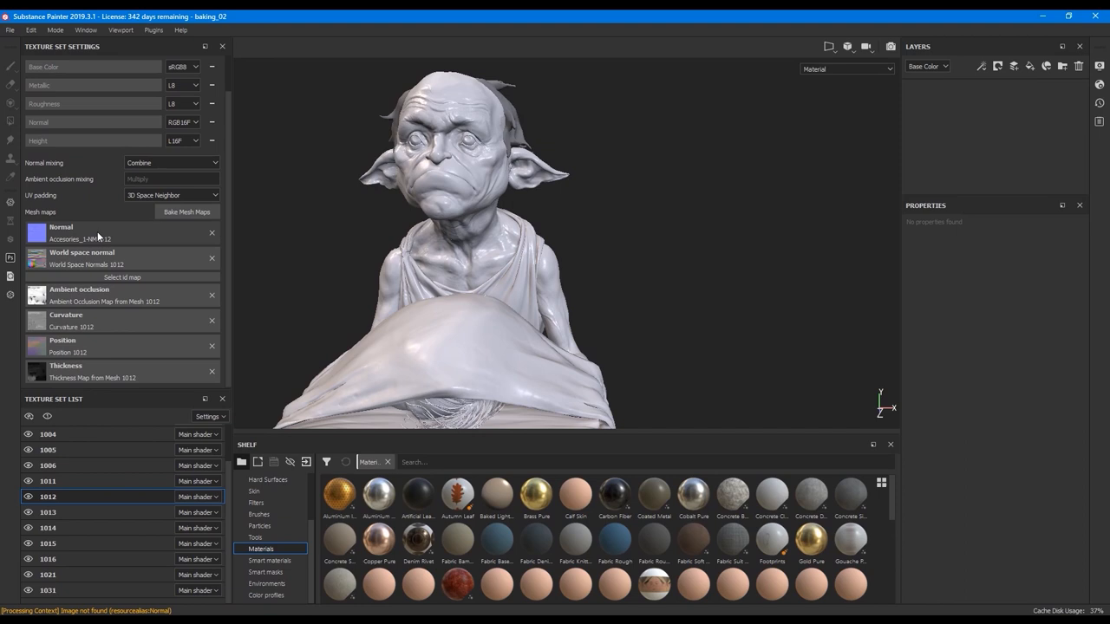
{"action": "mouse_move", "coordinate": [135, 233]}
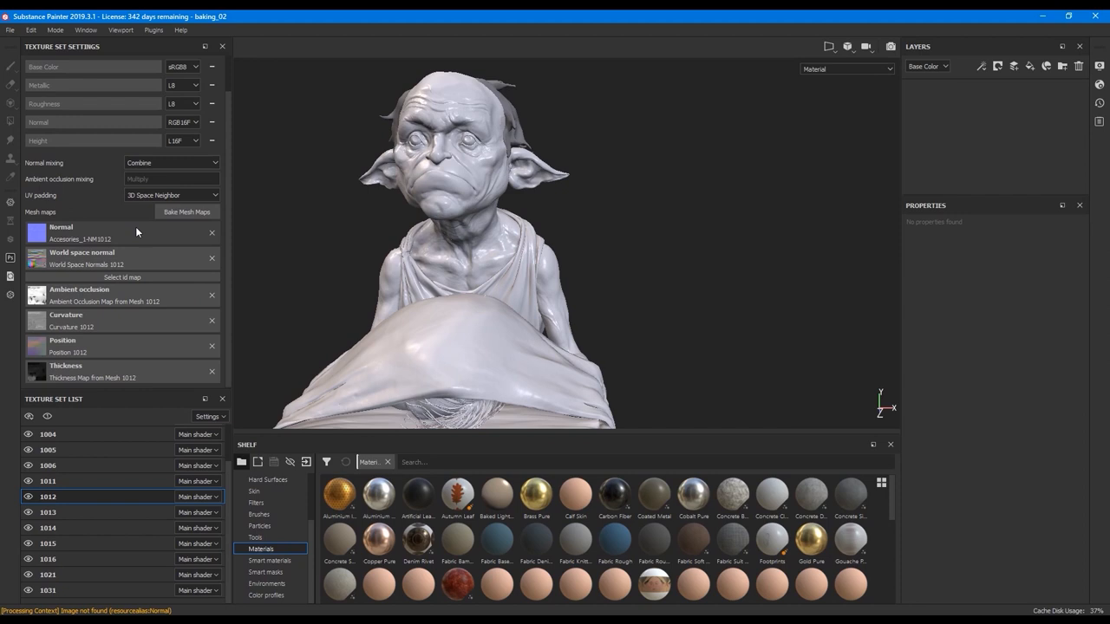
Step: Bake Curvature, Position and Thickness maps for texture set 1012 via Bake Mesh Maps
{"action": "left_click", "coordinate": [188, 212]}
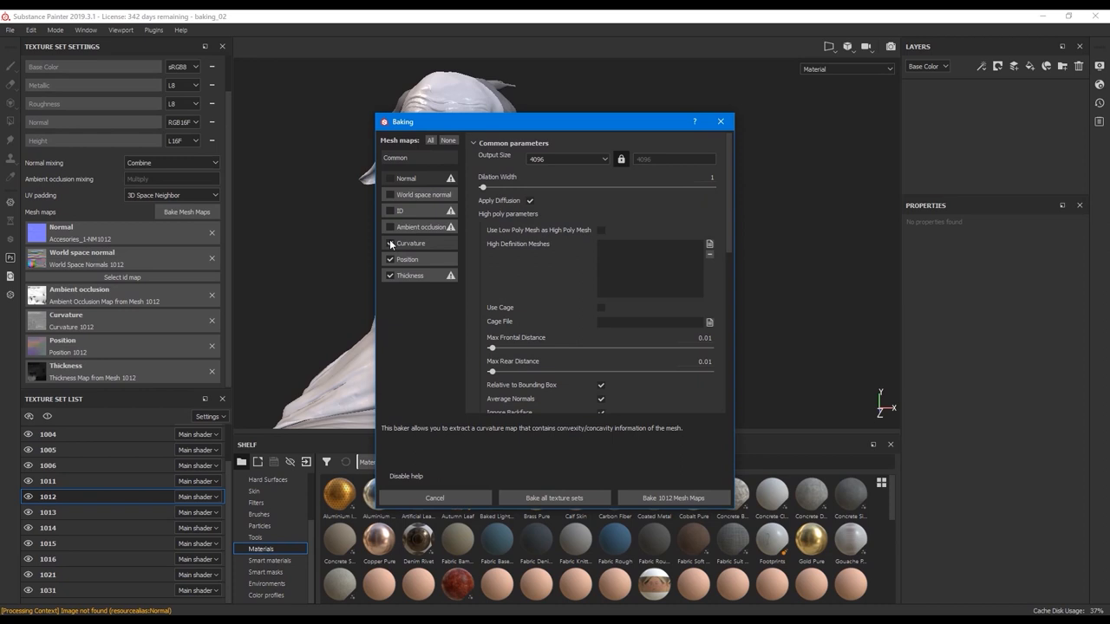
{"action": "left_click", "coordinate": [567, 159]}
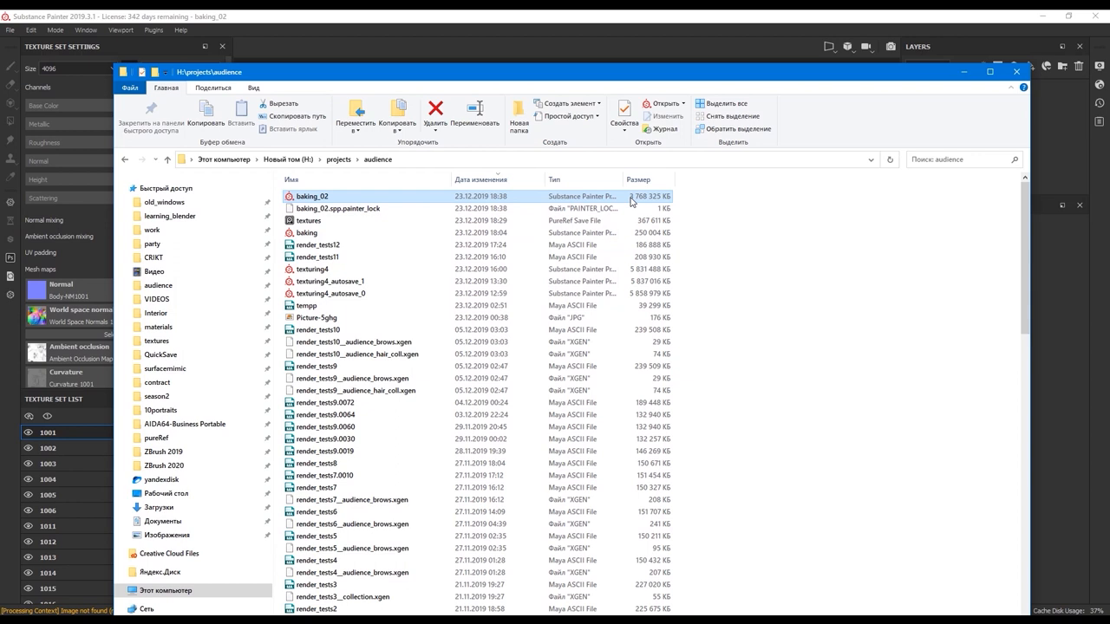
Step: Compare baking_02's size with texturing4 in Explorer, then return to Substance Painter
{"action": "left_click", "coordinate": [313, 268]}
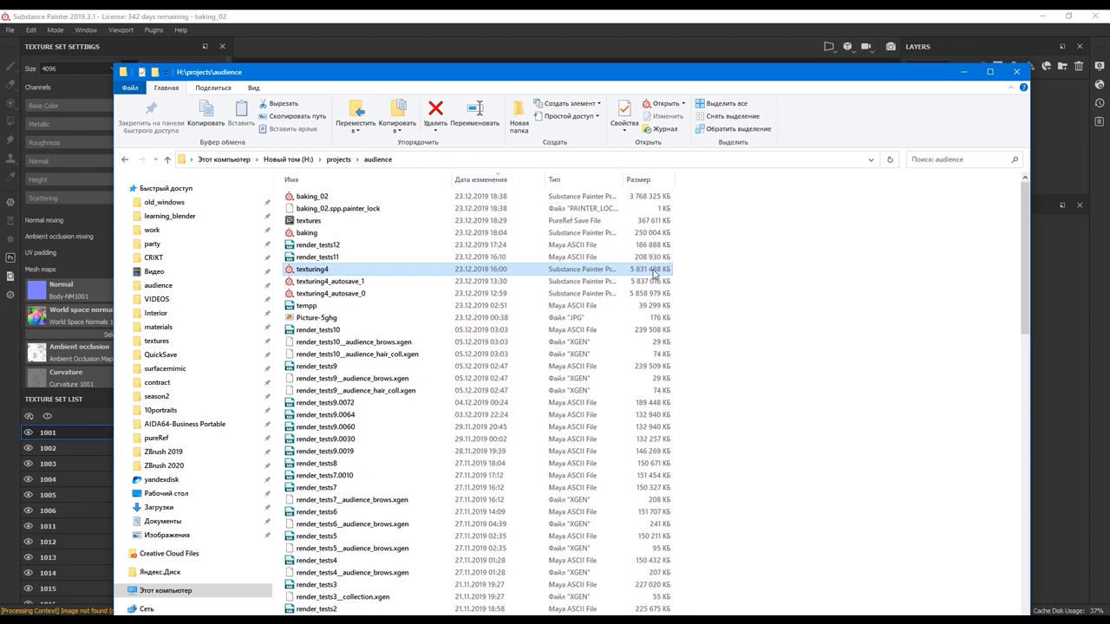
{"action": "mouse_move", "coordinate": [725, 279]}
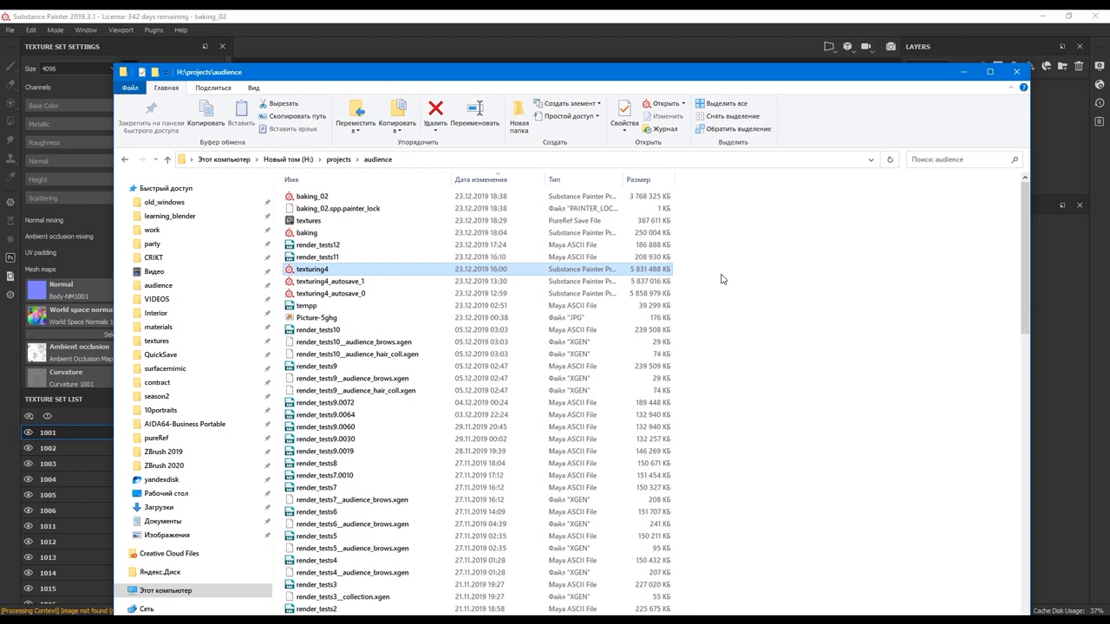
{"action": "left_click", "coordinate": [312, 196]}
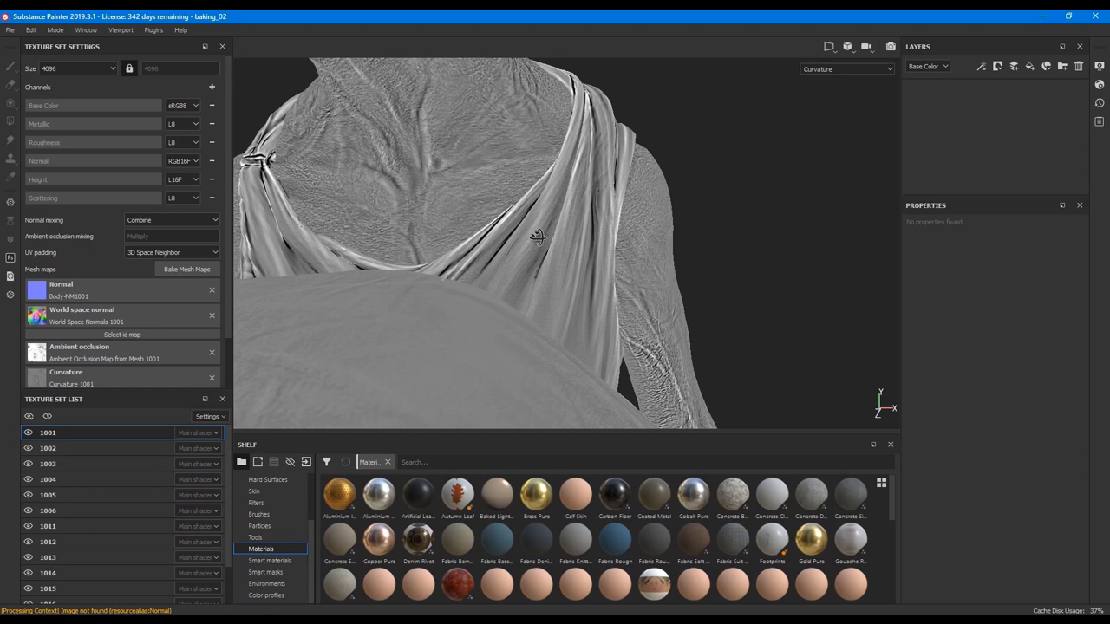
Step: Inspect texture set 1005's curvature bake, then set the viewport back to Material
{"action": "left_click", "coordinate": [49, 495]}
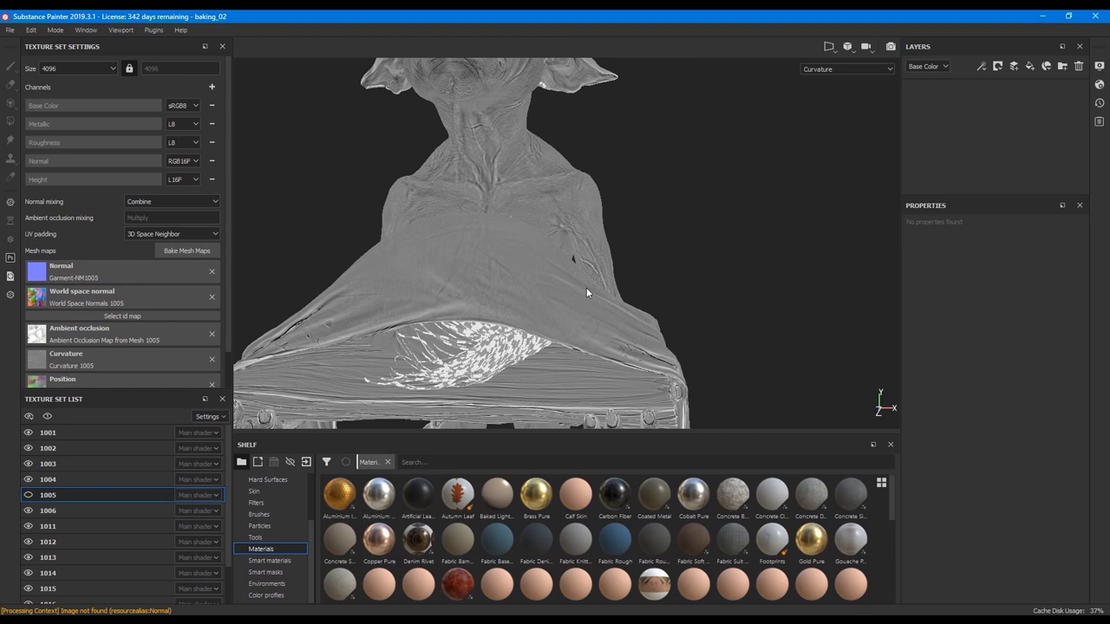
{"action": "left_click", "coordinate": [845, 70]}
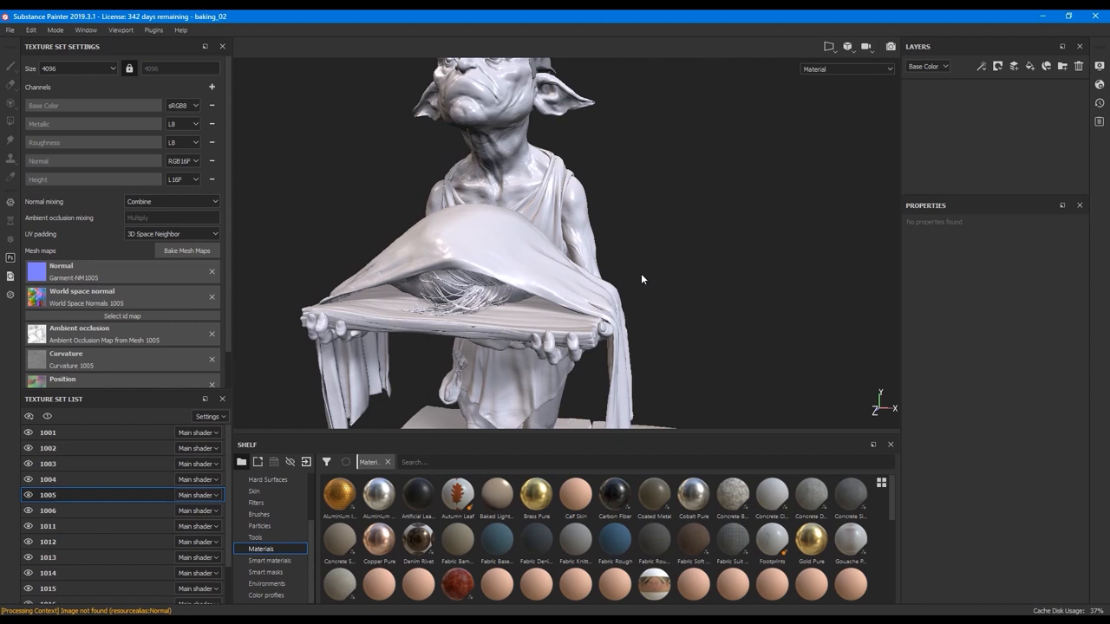
{"action": "left_click_drag", "start_coordinate": [642, 279], "coordinate": [761, 416]}
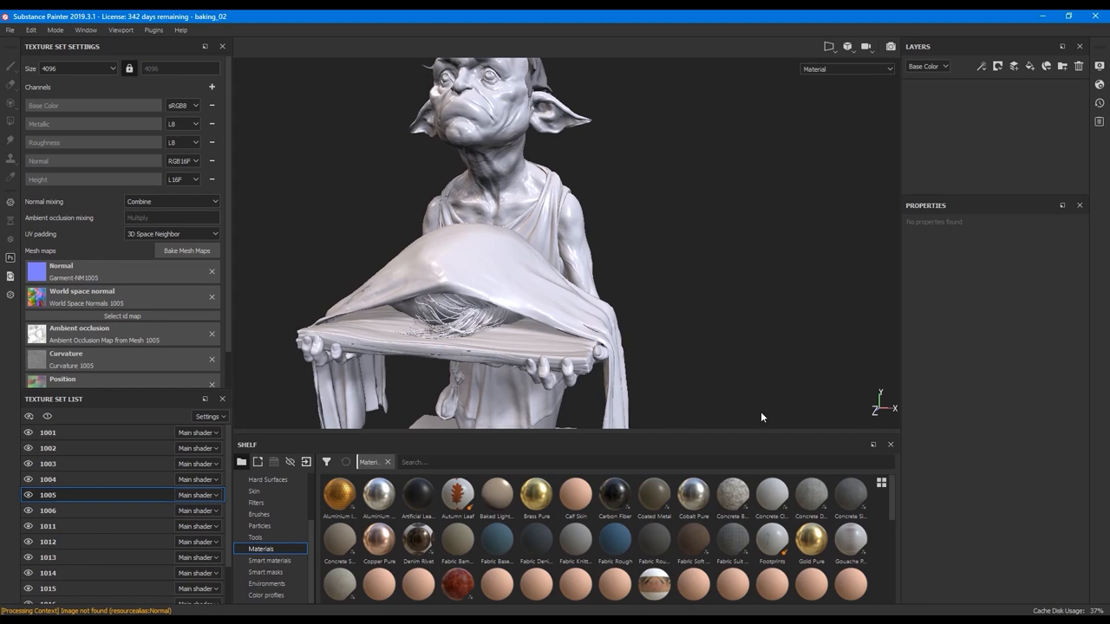